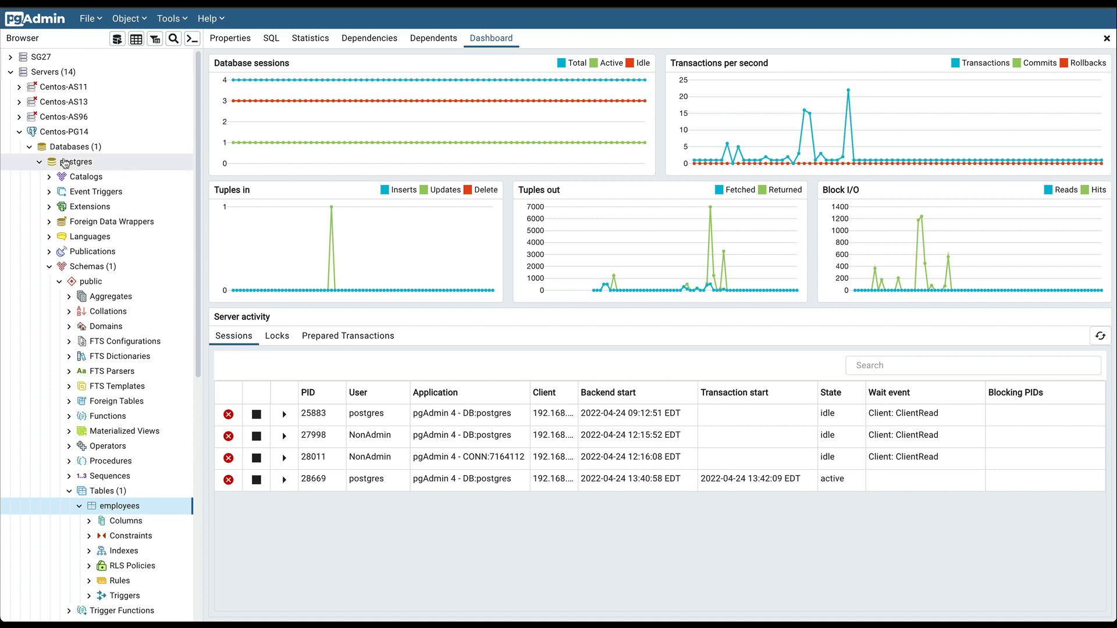
Launch the Grant Wizard from the Tools menu for the postgres database.
click(169, 18)
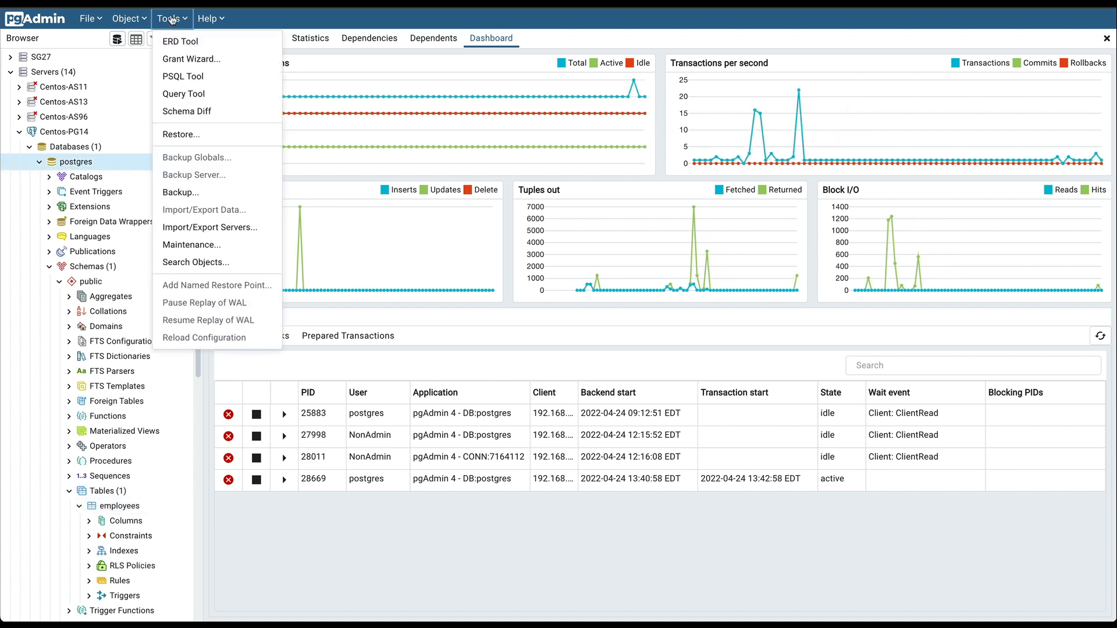
mouse_move(191, 59)
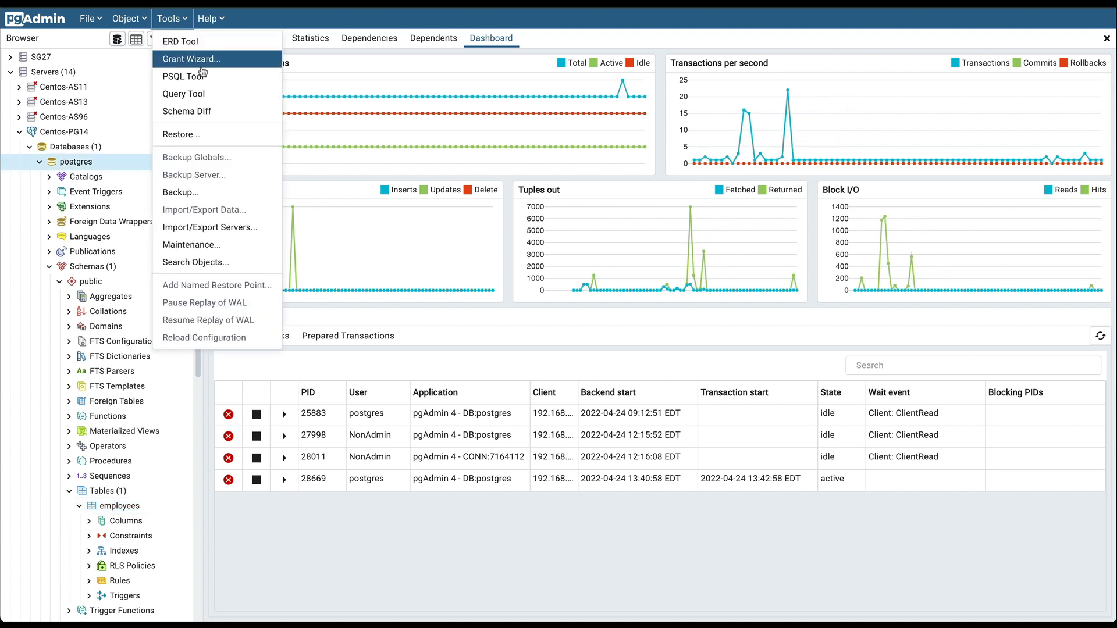
click(190, 59)
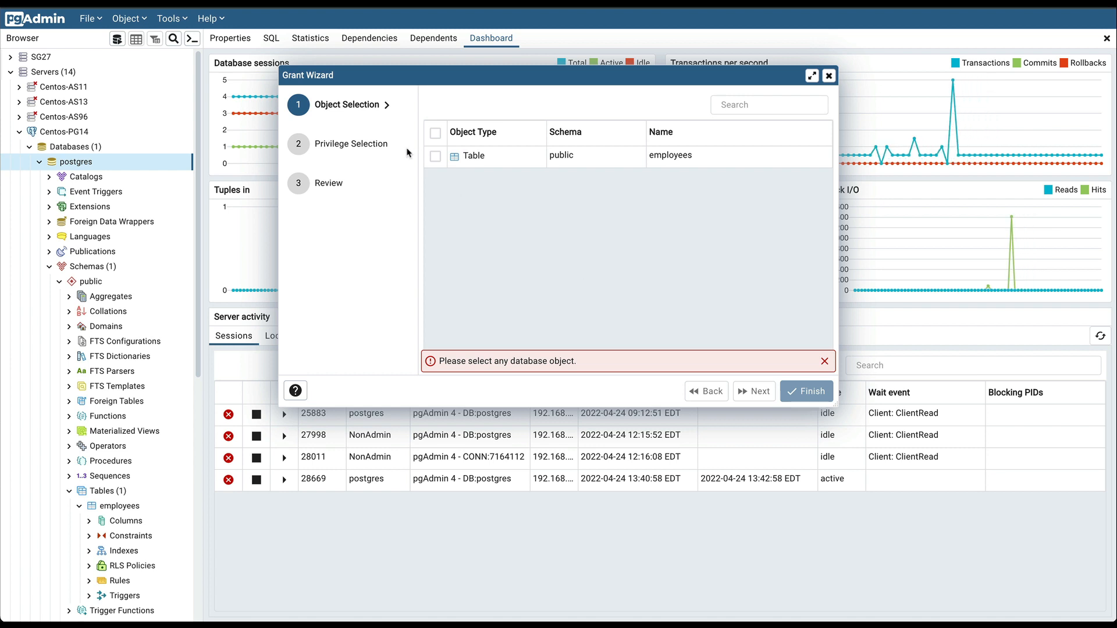
mouse_move(340, 155)
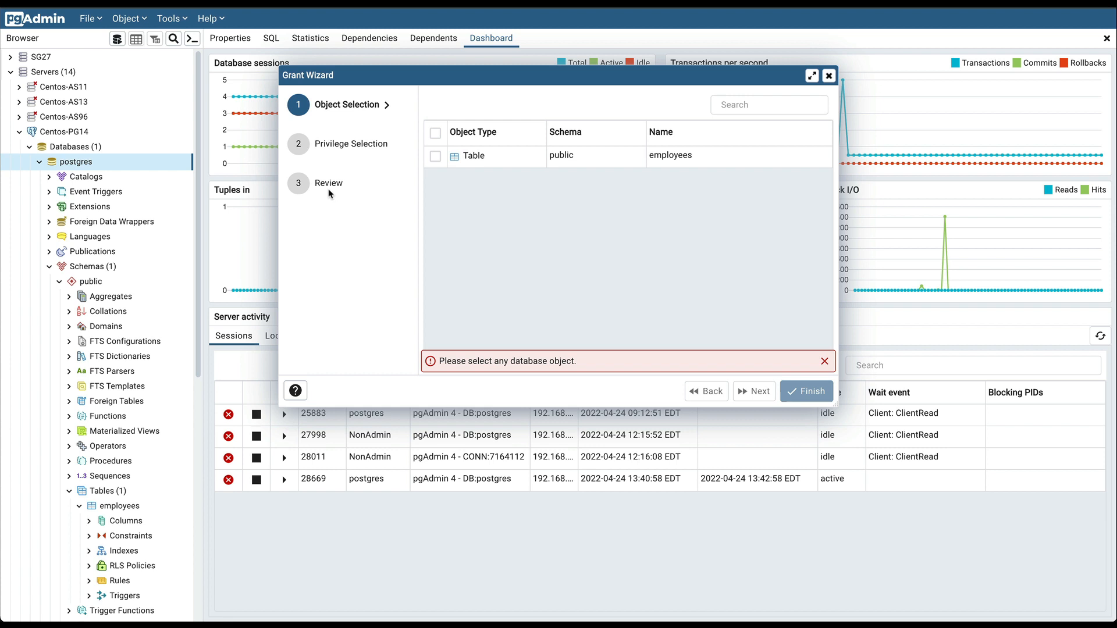
mouse_move(383, 186)
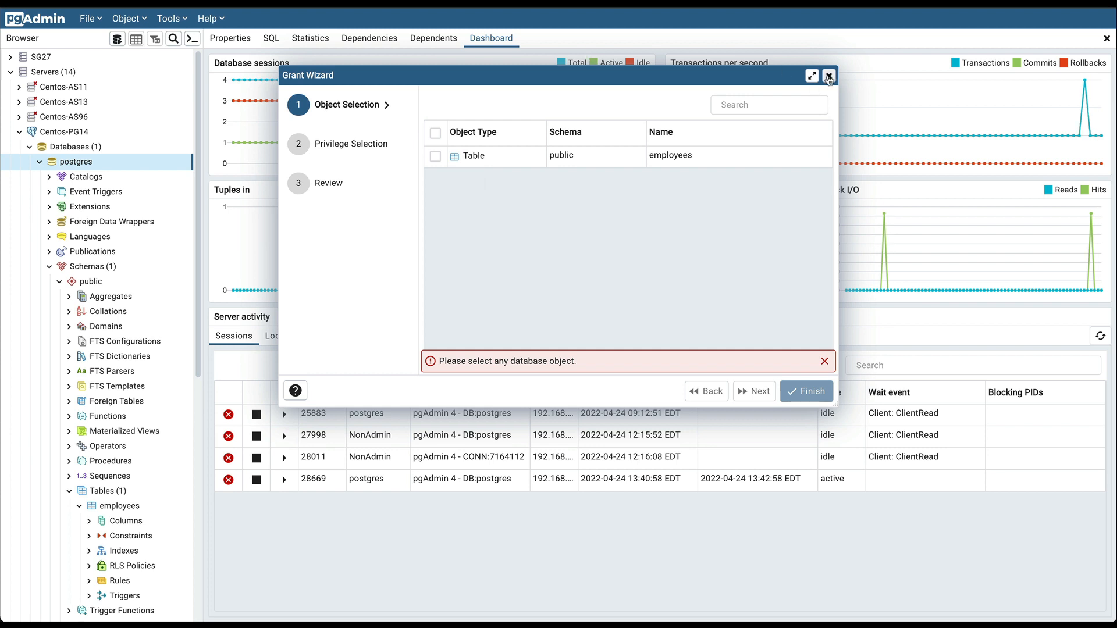
Close the Grant Wizard without granting and request disconnection from Centos-PG14.
click(828, 77)
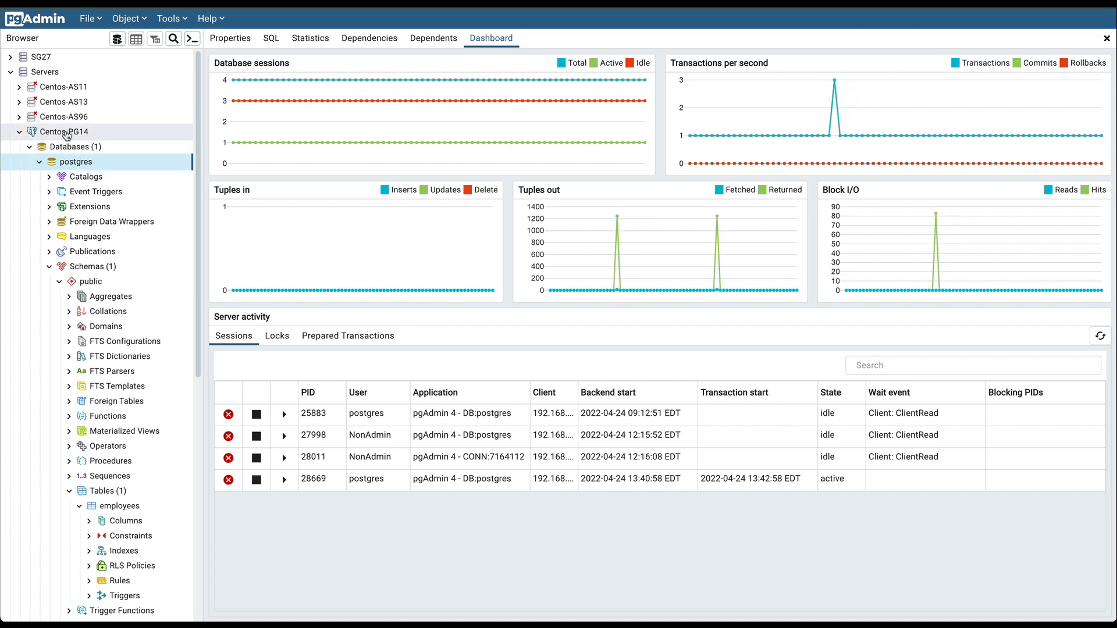
click(64, 131)
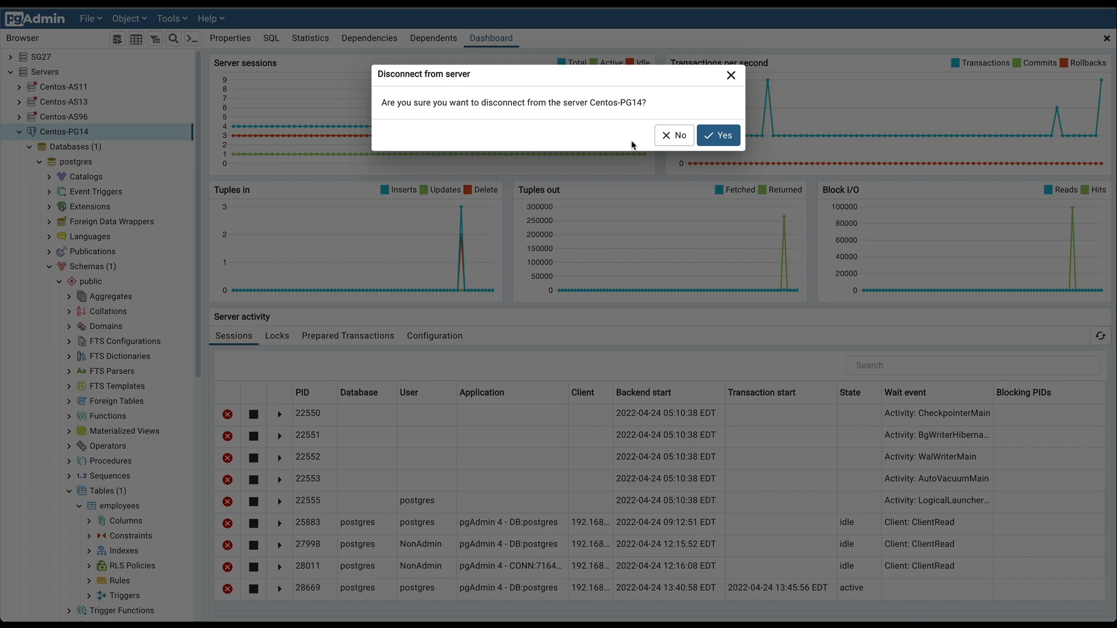
Disconnect, change the server's connection username to NonAdmin, and reconnect with its password.
click(718, 135)
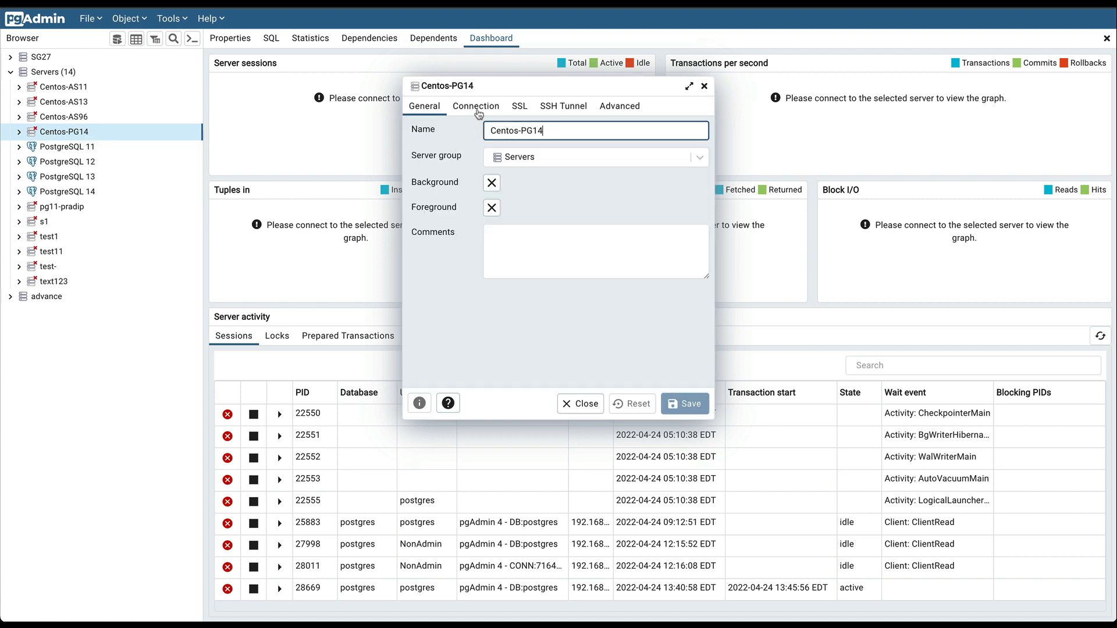
click(475, 106)
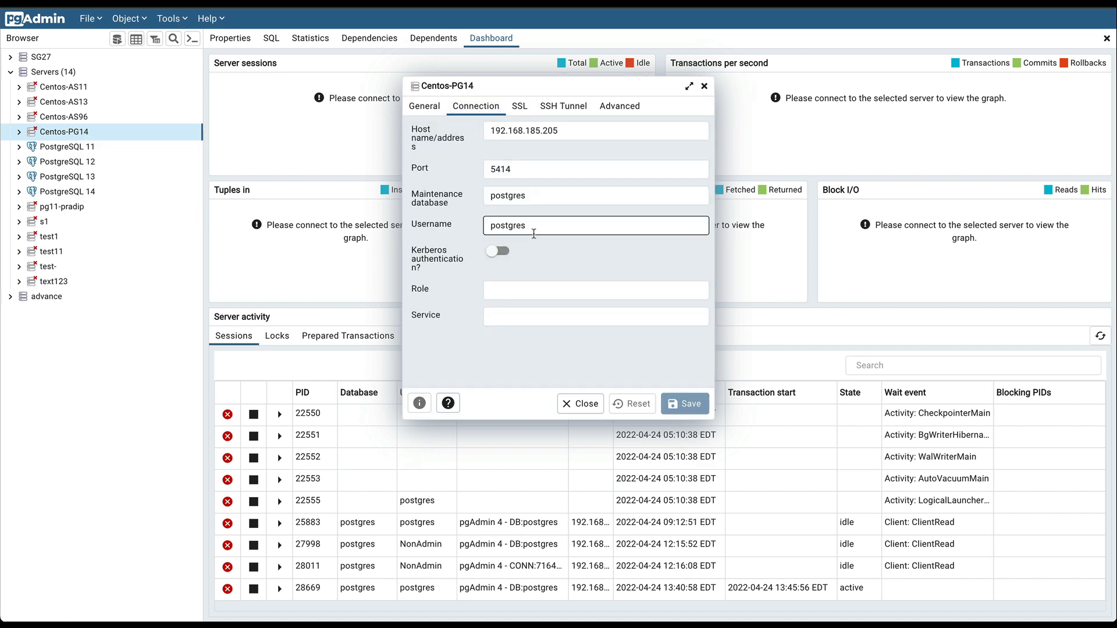
double_click(506, 224)
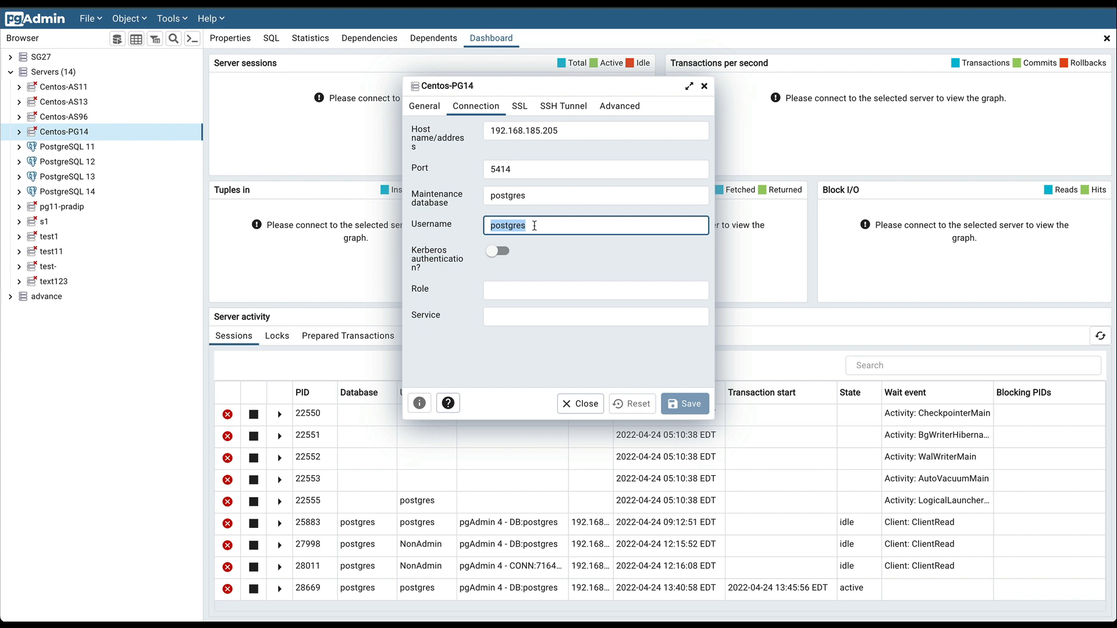
text(NonAdmin)
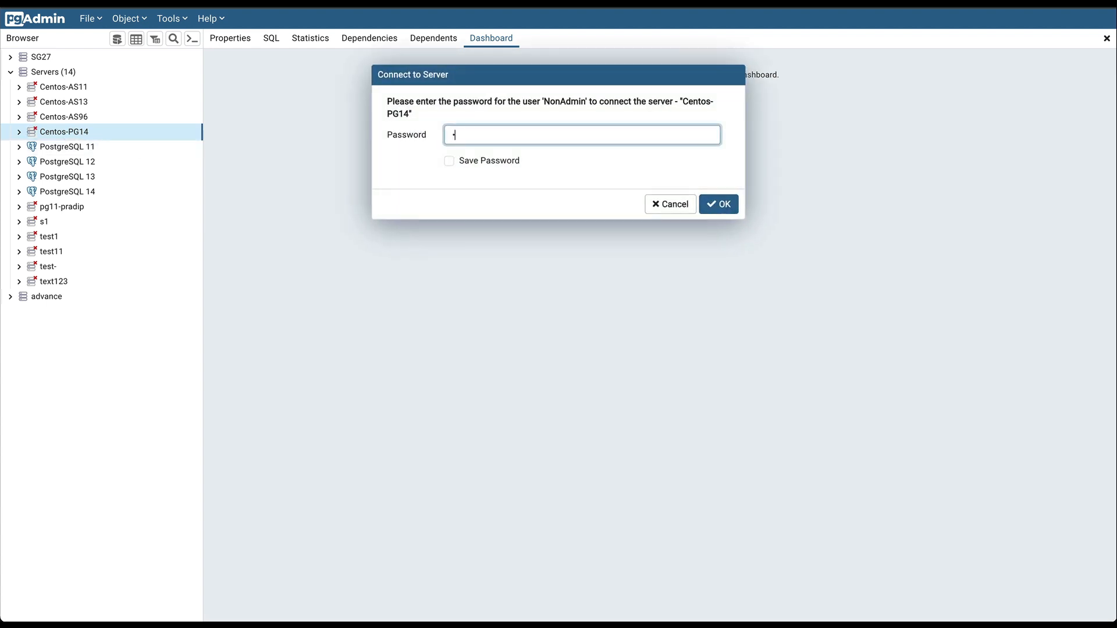
click(718, 203)
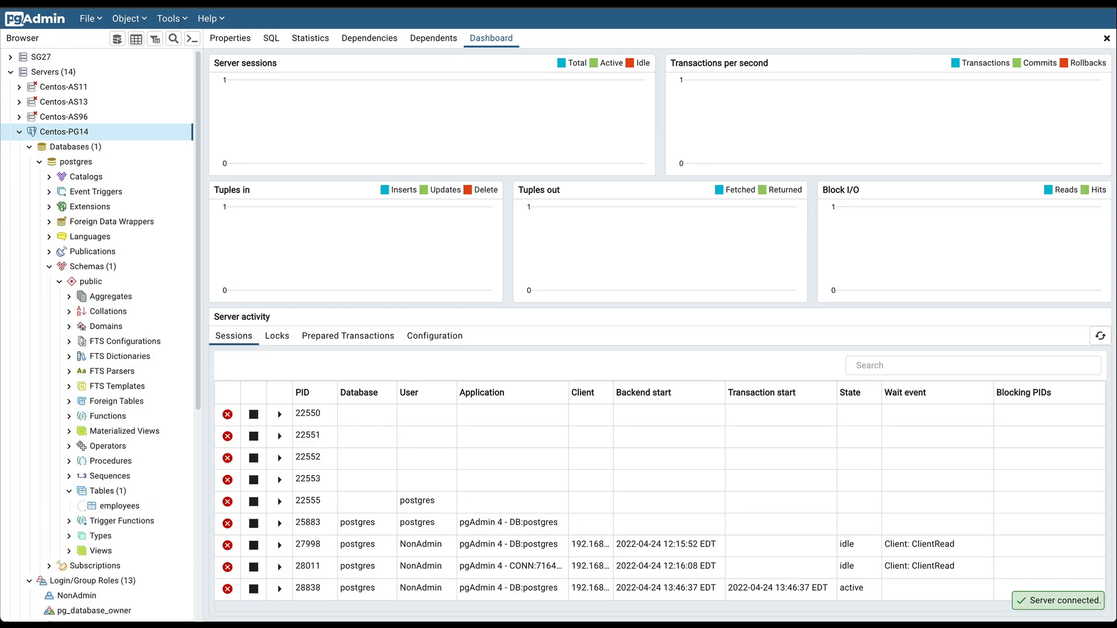
click(81, 506)
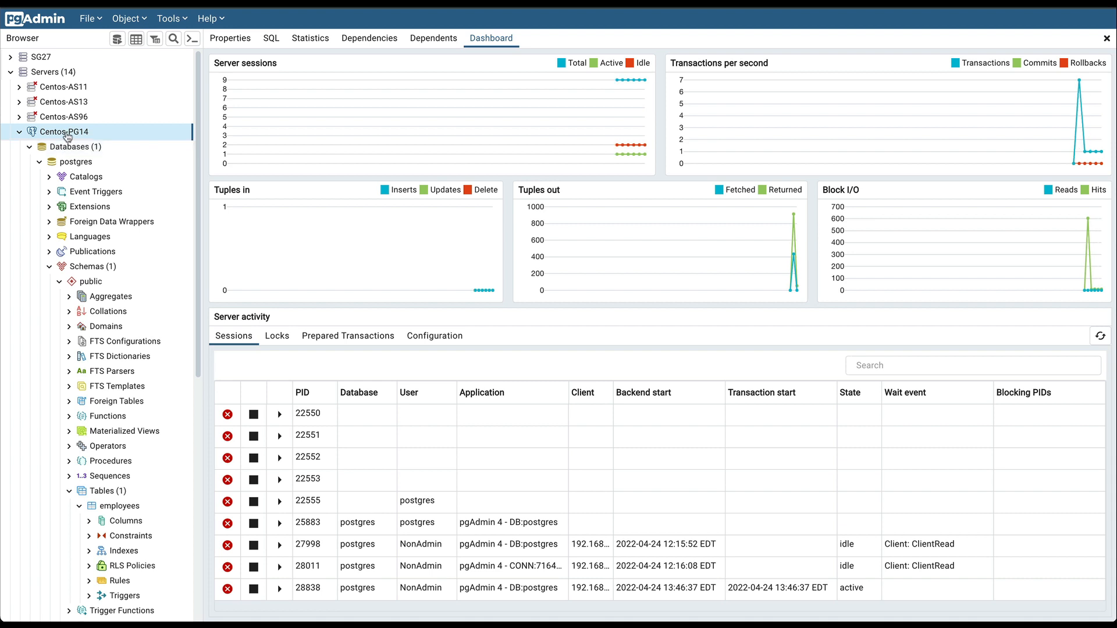
Restore the employees SELECT from Query History and run it, getting permission denied.
click(77, 162)
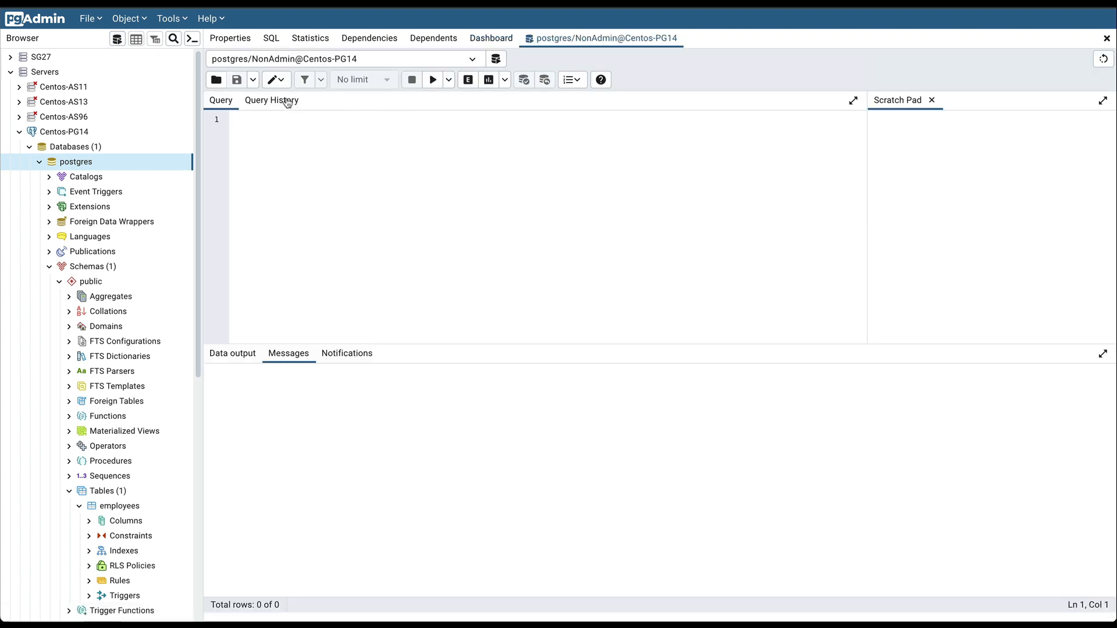
click(271, 100)
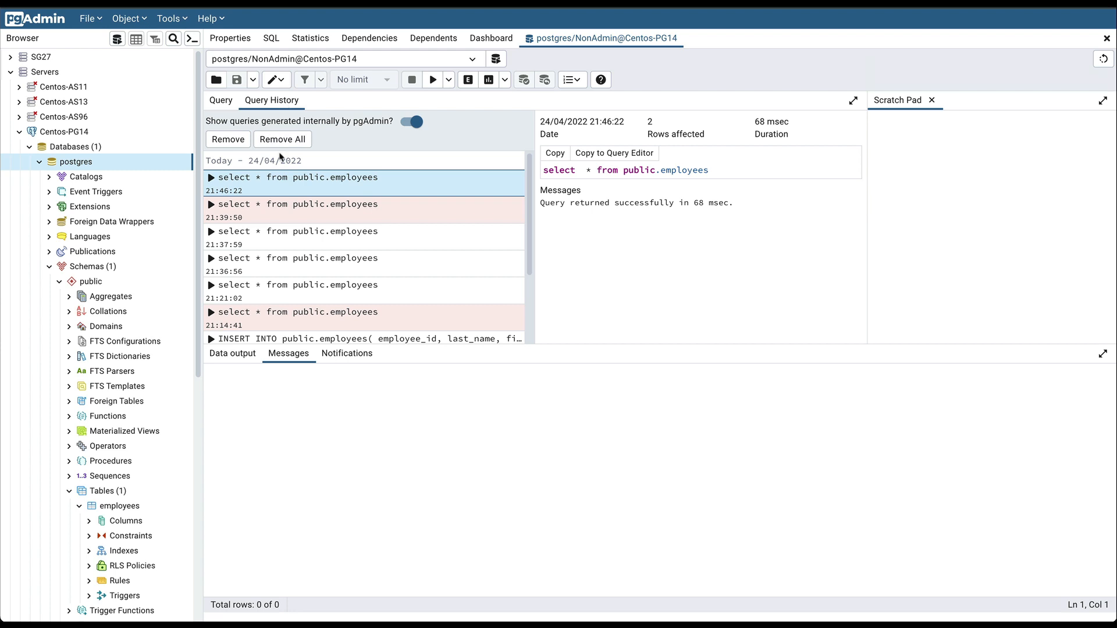
mouse_move(613, 154)
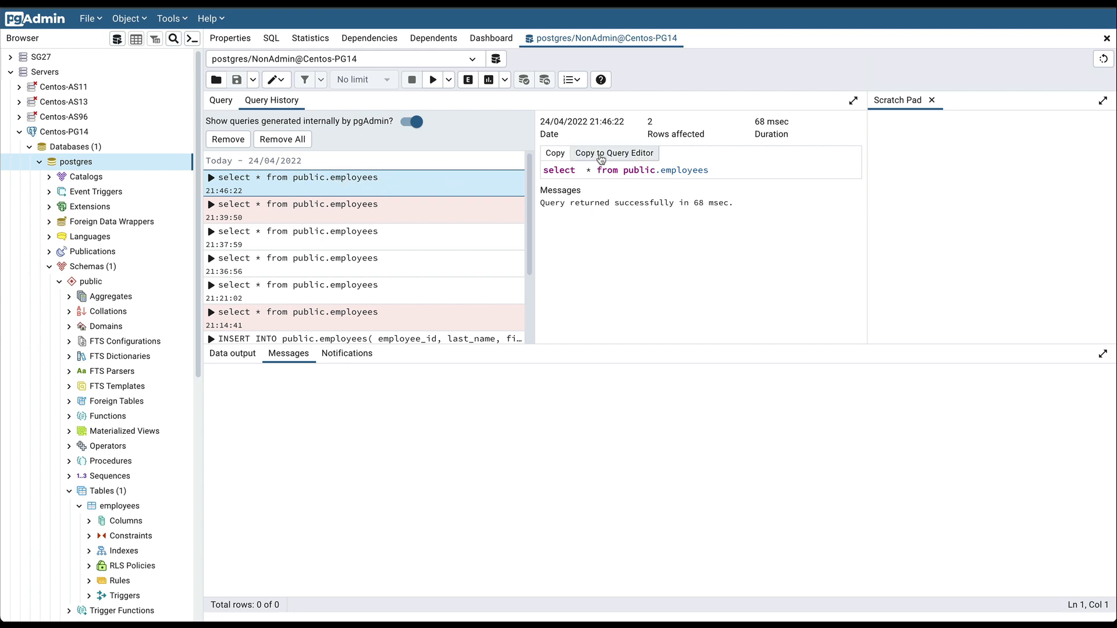
click(613, 154)
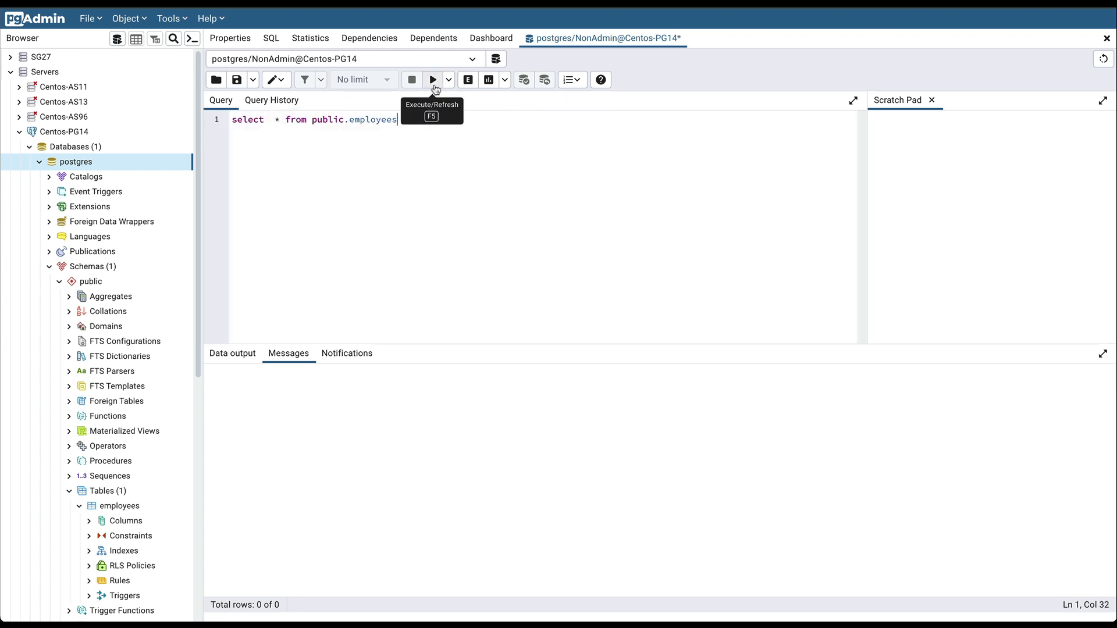
click(432, 79)
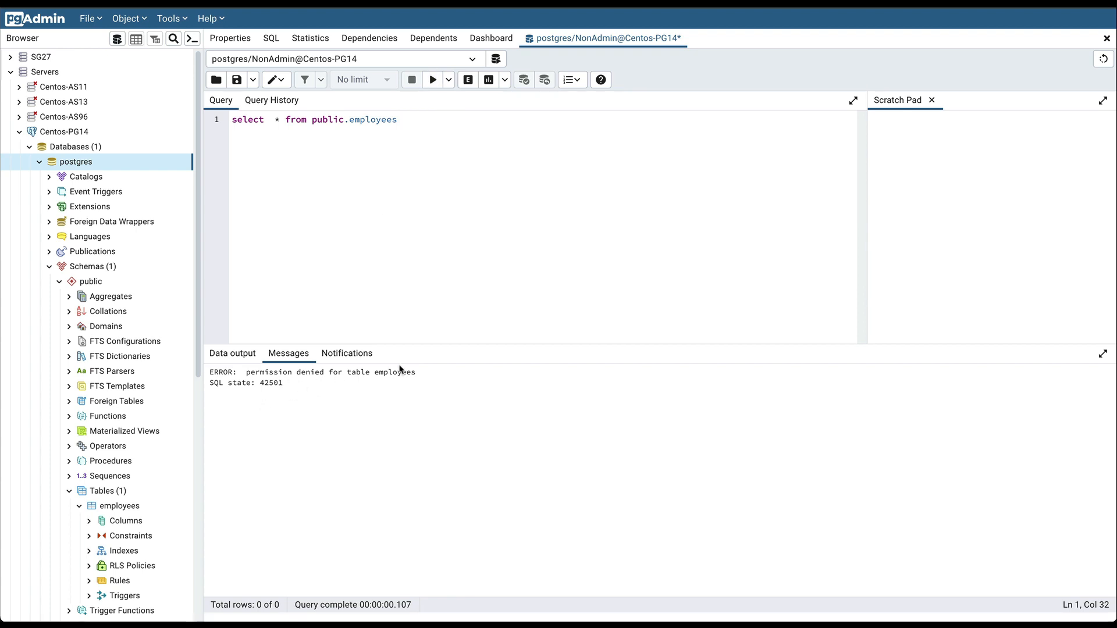
scroll(down, 3)
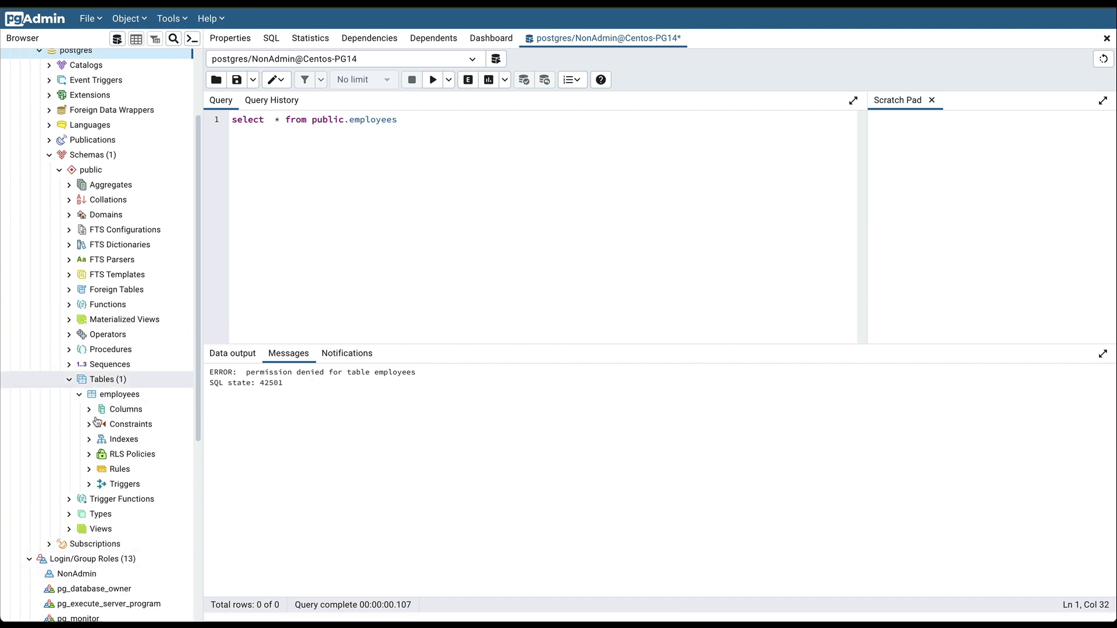
click(126, 408)
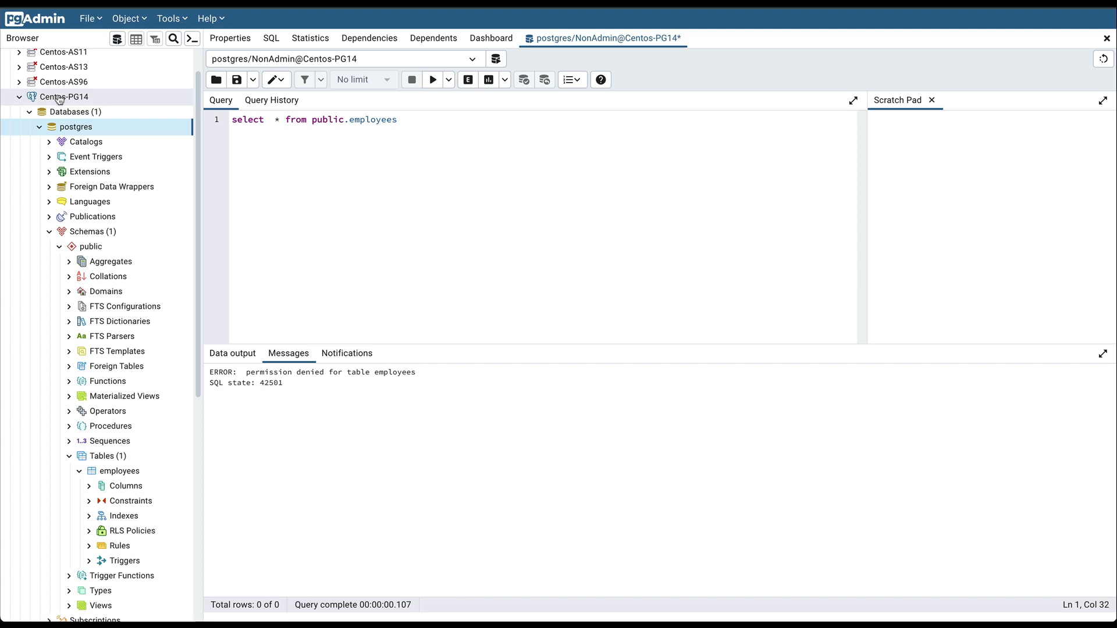
Disconnect from the Centos-PG14 server via its context menu.
right_click(64, 96)
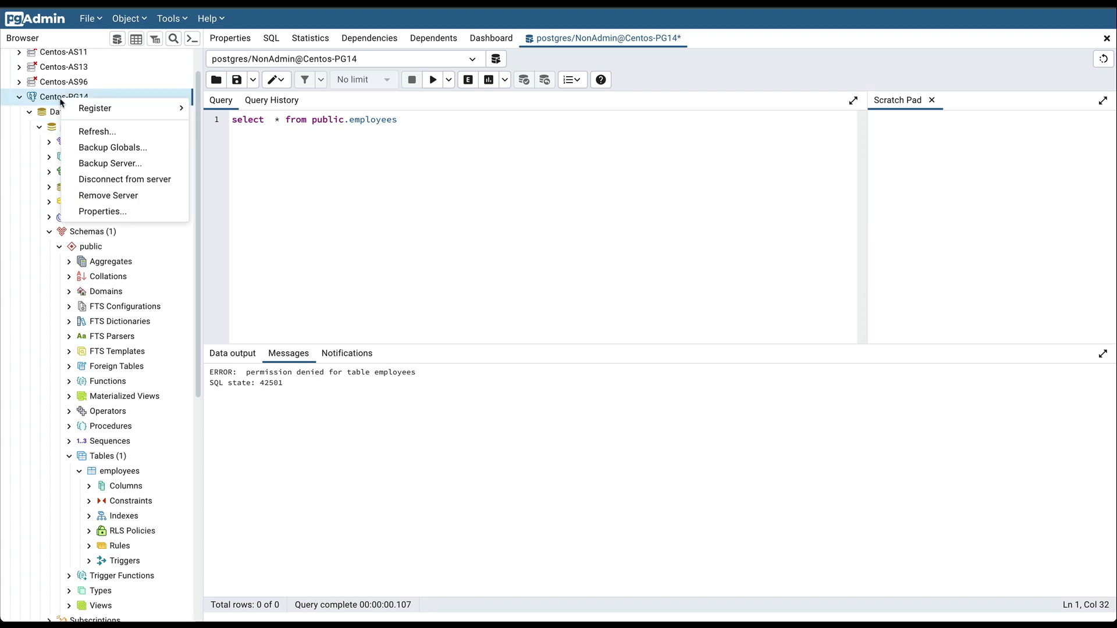
click(125, 179)
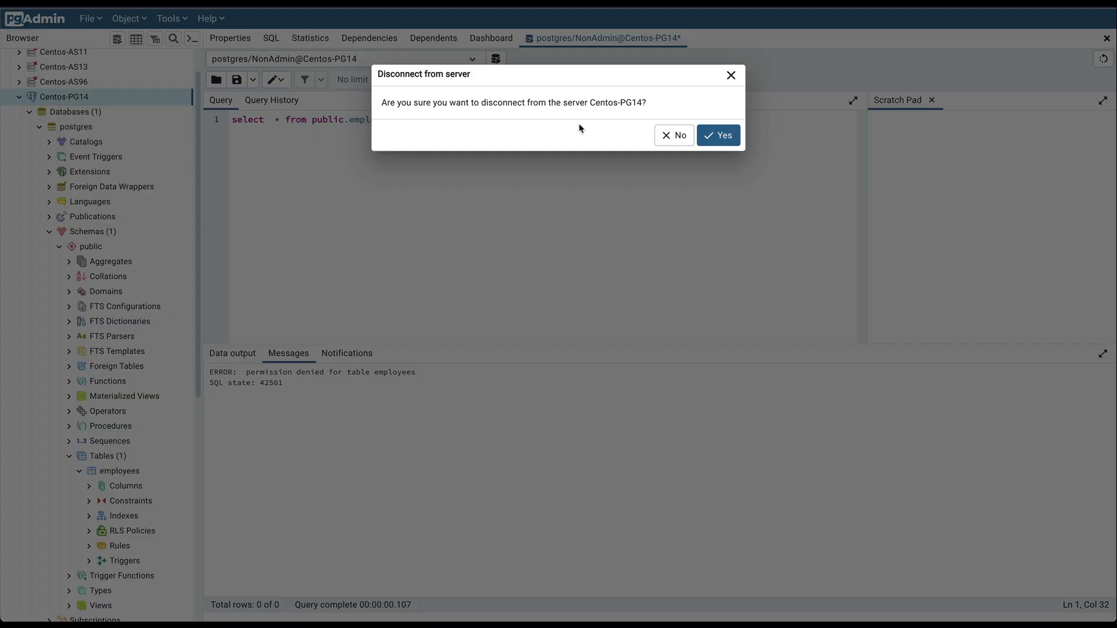
click(718, 135)
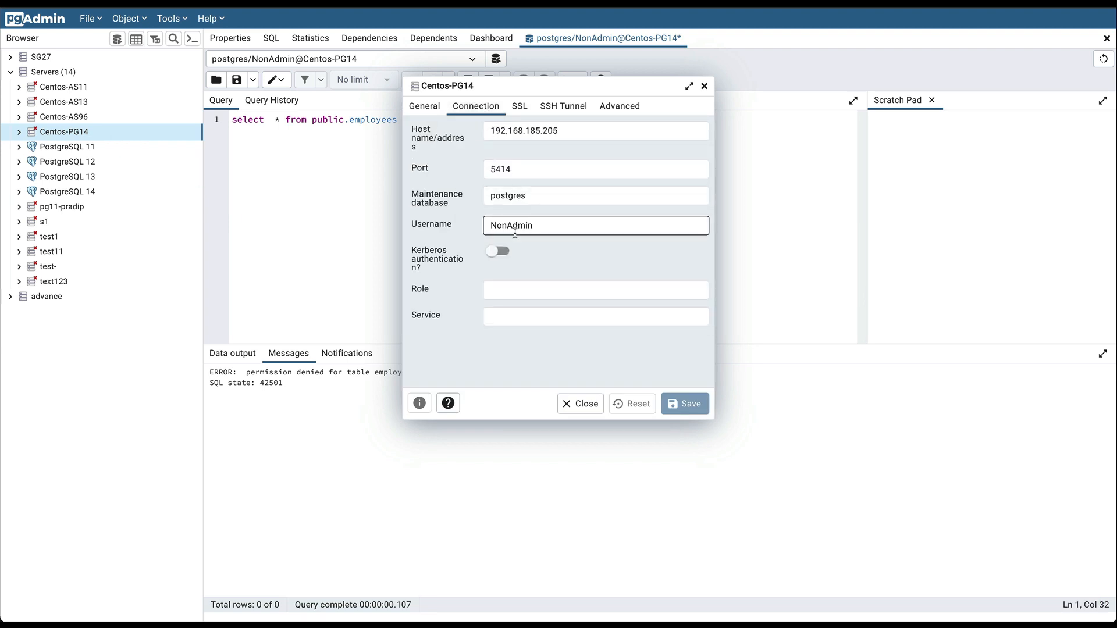
Set the connection username back to postgres, save, and reconnect with the password.
double_click(509, 225)
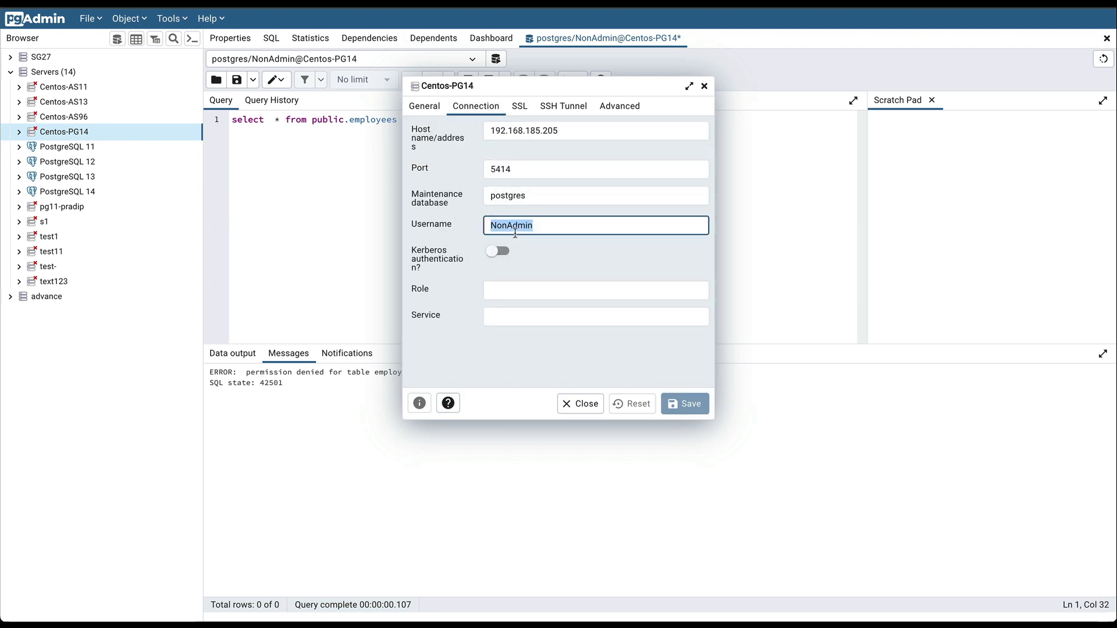
text(p)
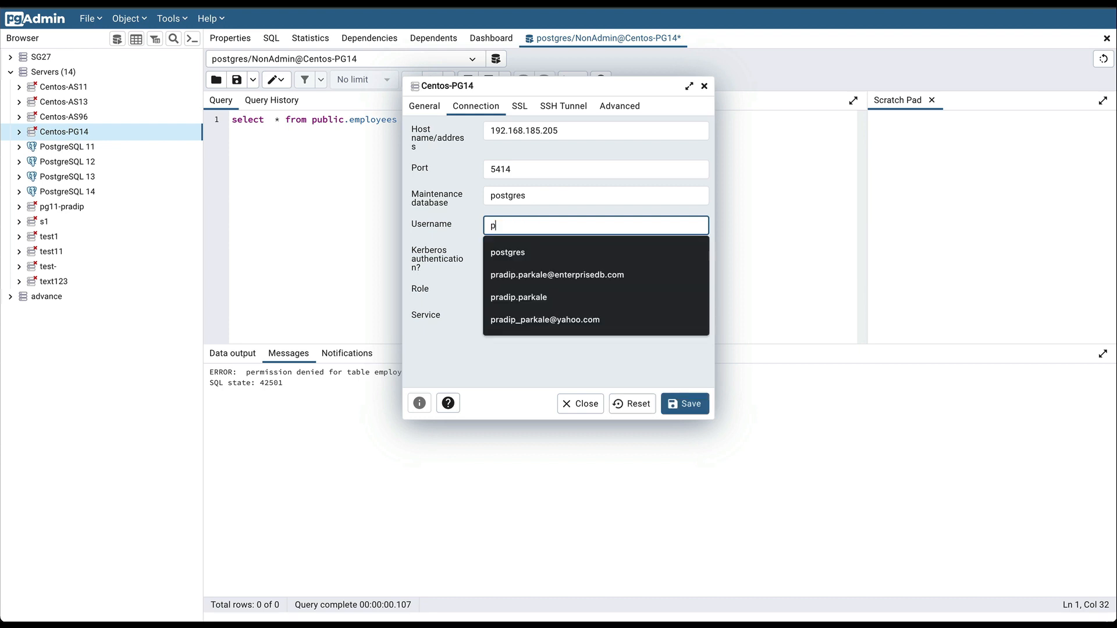
click(507, 252)
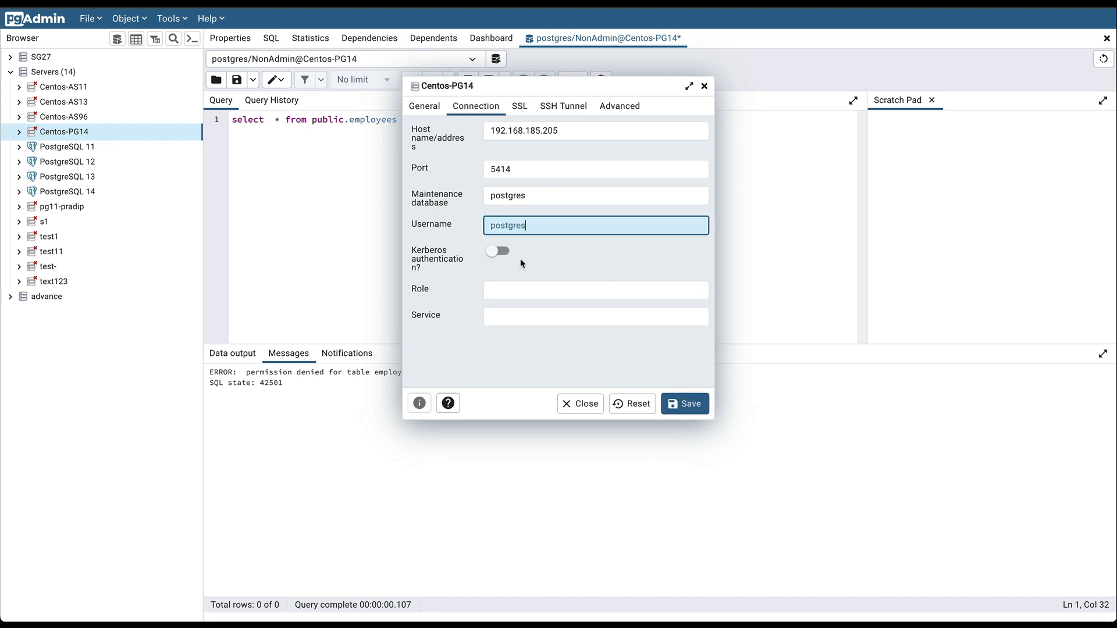
click(579, 403)
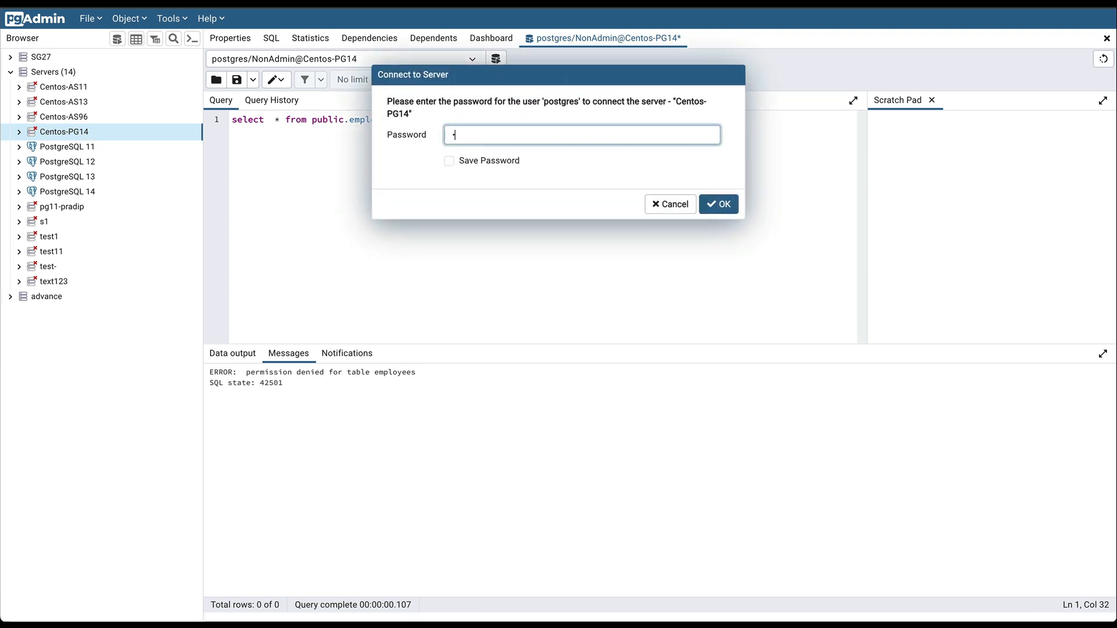
click(718, 203)
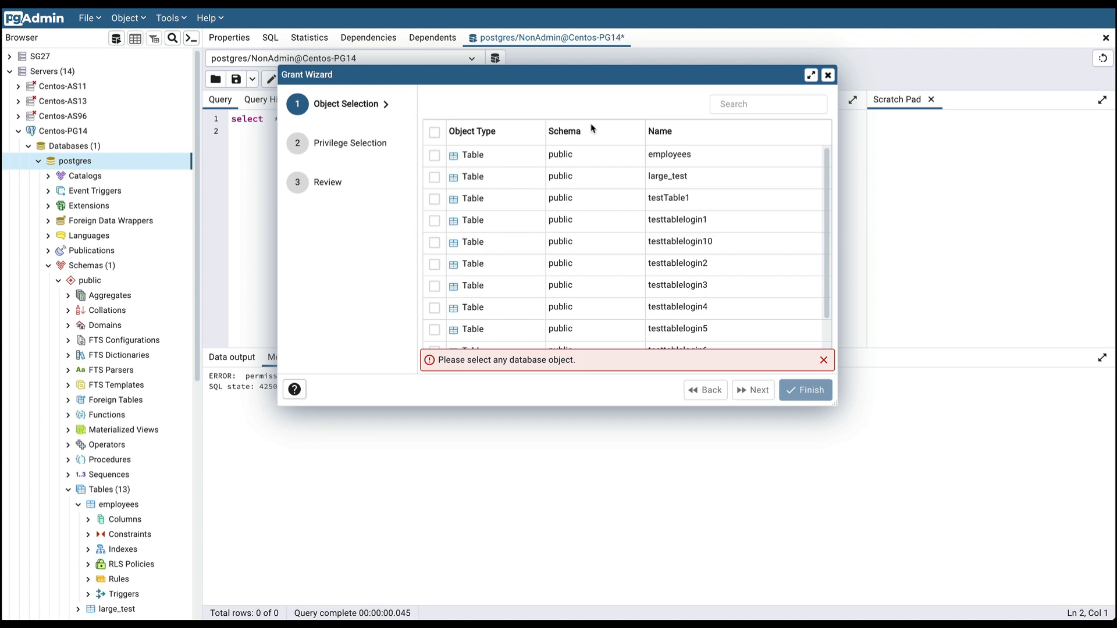
mouse_move(479, 178)
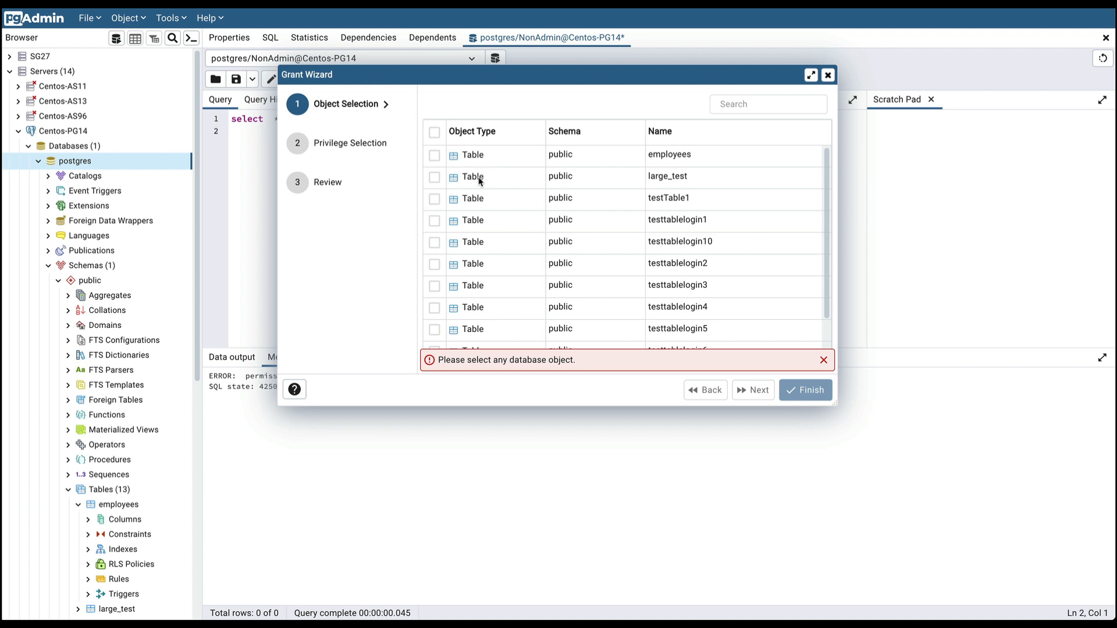
Sort the grantable objects by name and filter the list for 'test', then clear the filter.
click(434, 198)
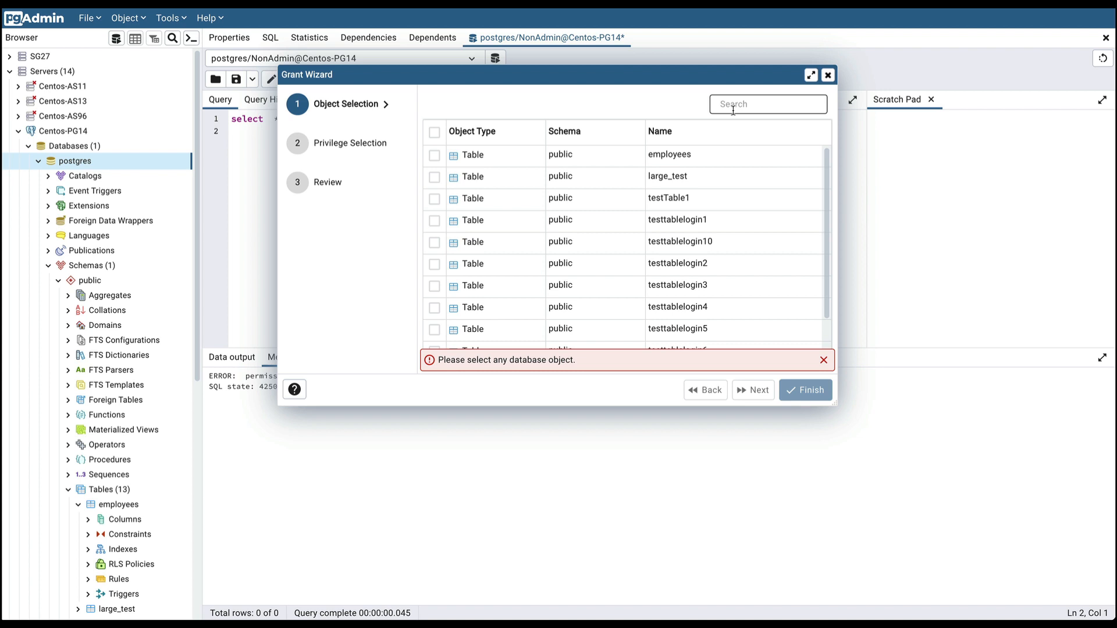
click(767, 103)
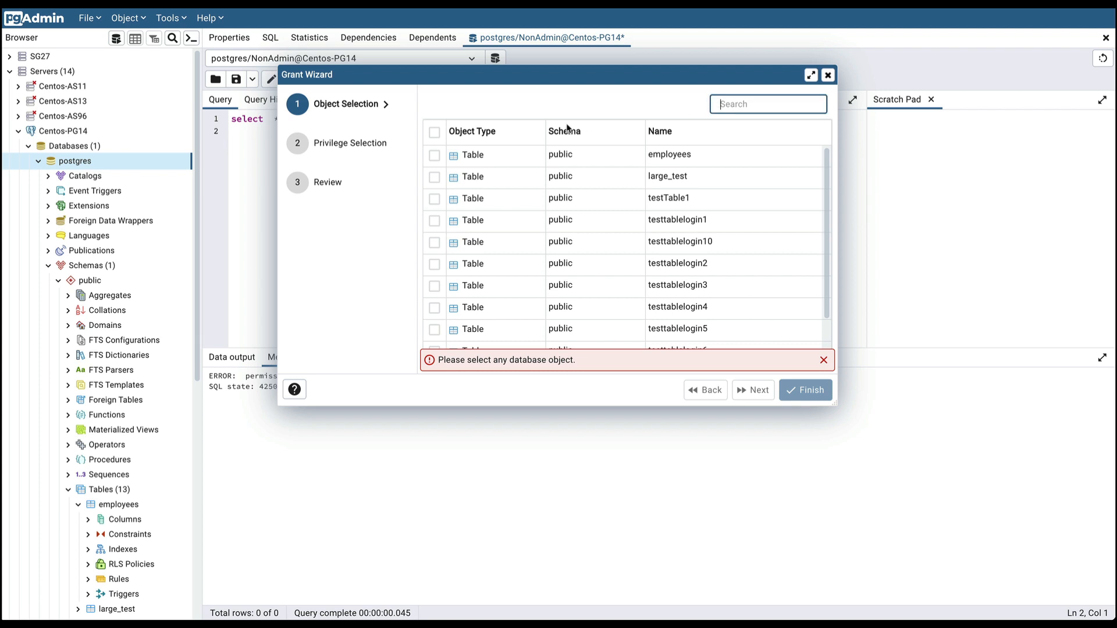
mouse_move(511, 137)
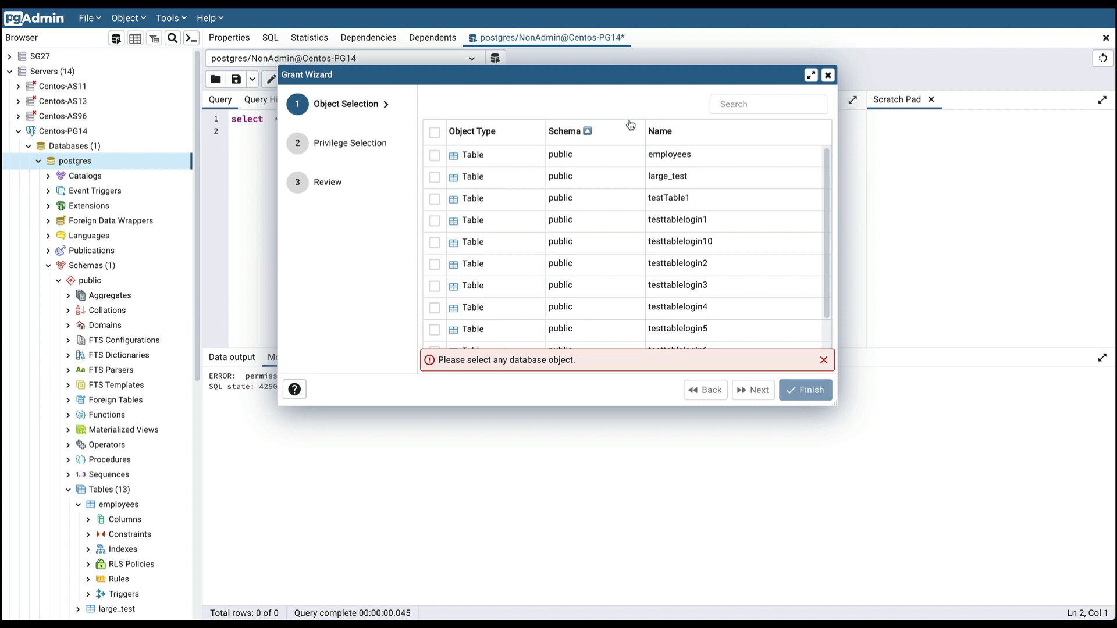
click(658, 132)
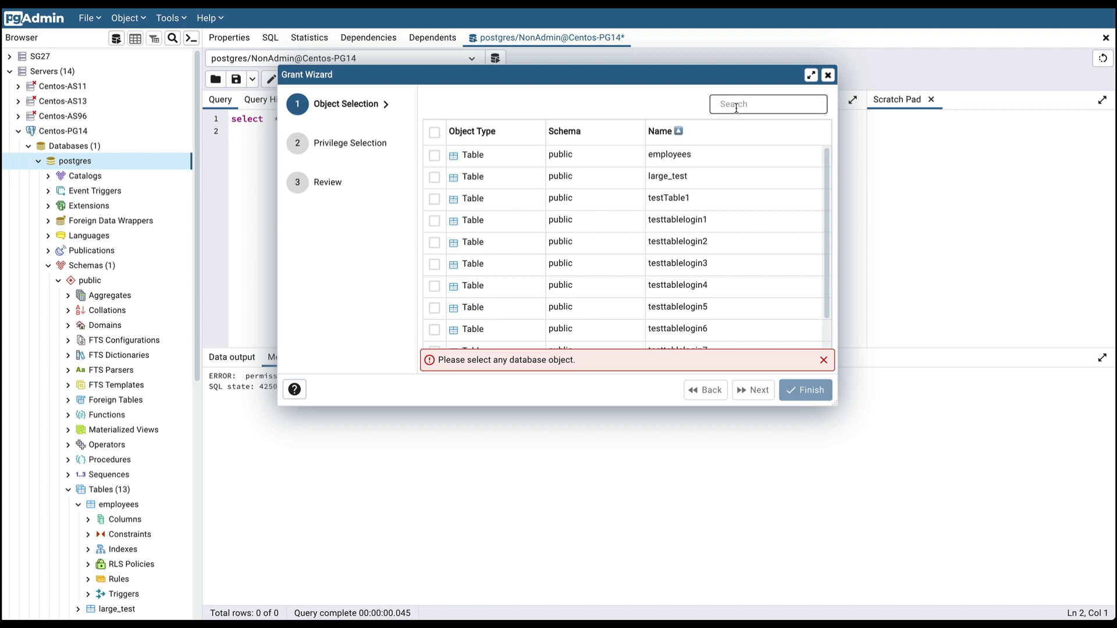
text(testtable1)
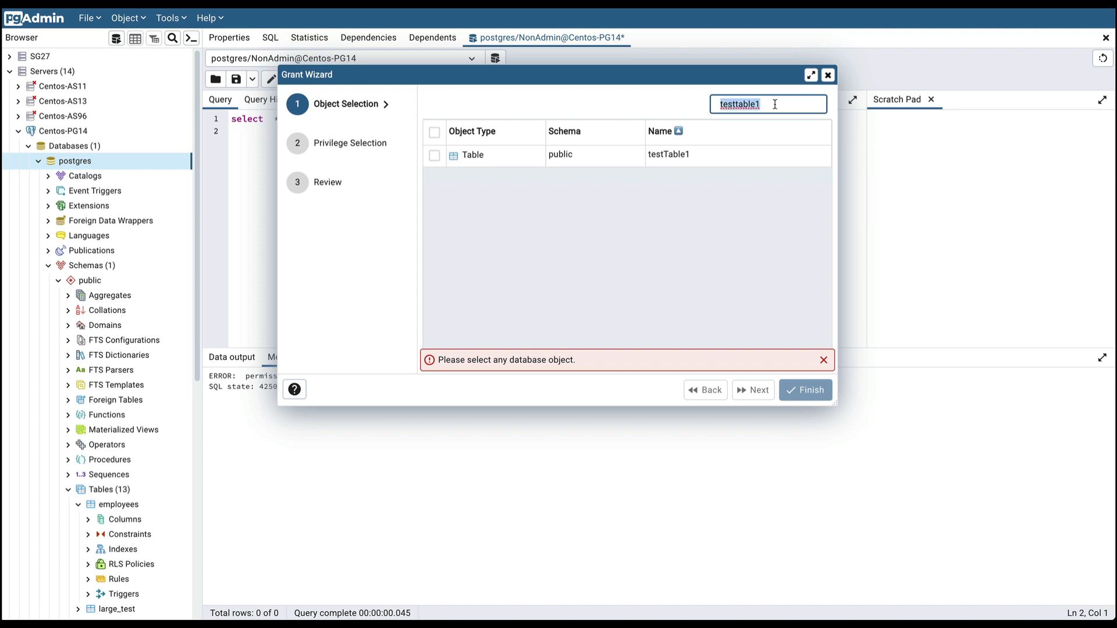
click(766, 103)
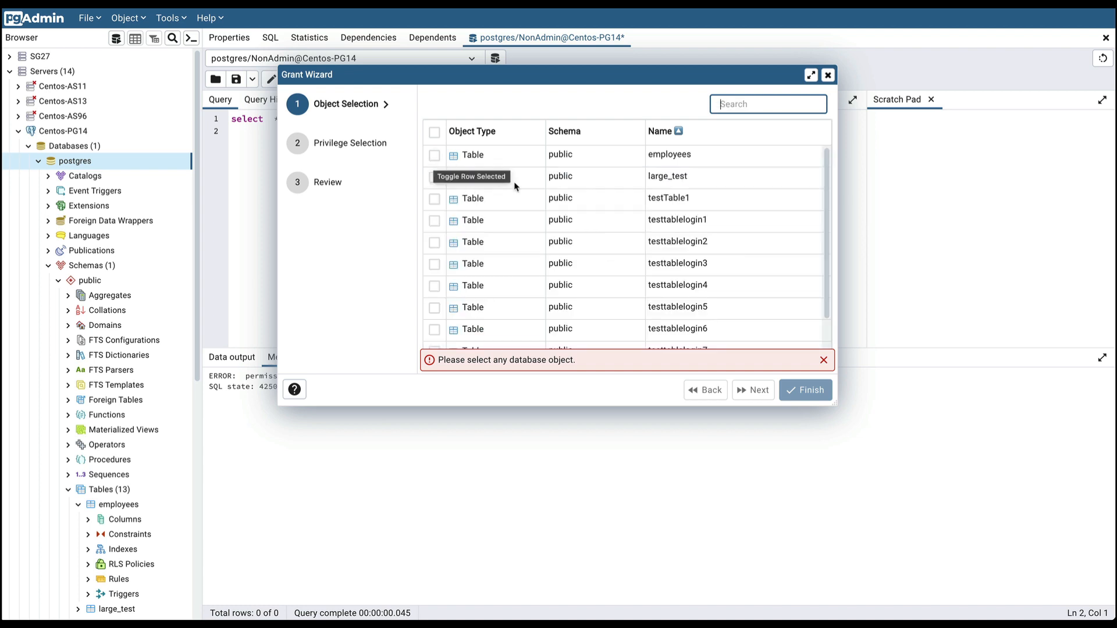
Tick the employees and testTable1 tables and advance to privilege selection.
click(434, 155)
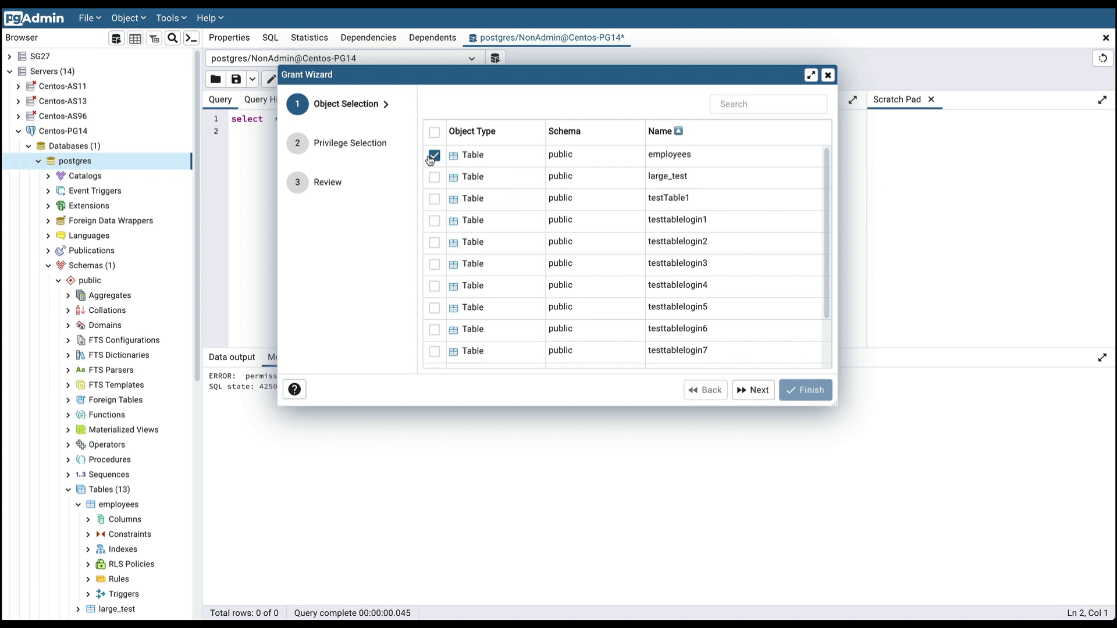
mouse_move(434, 208)
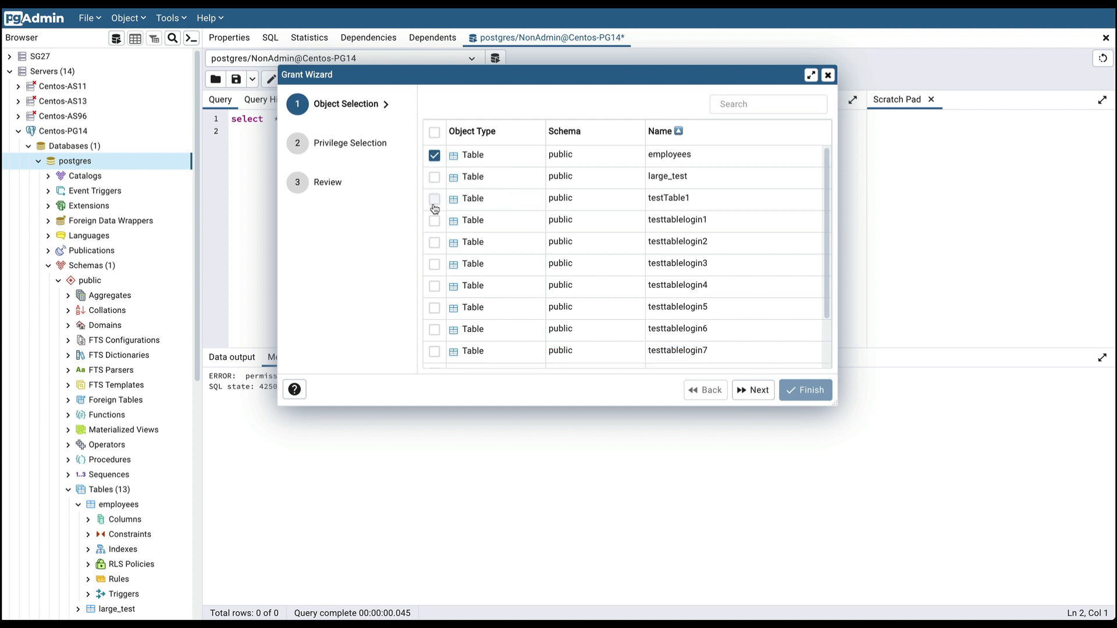
click(434, 199)
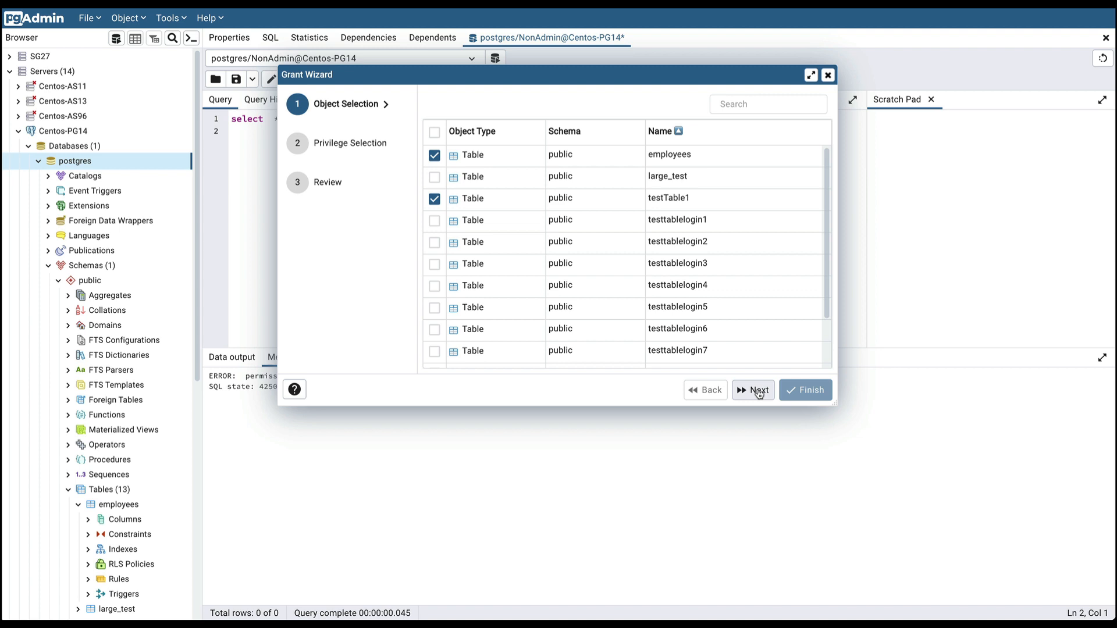
click(752, 390)
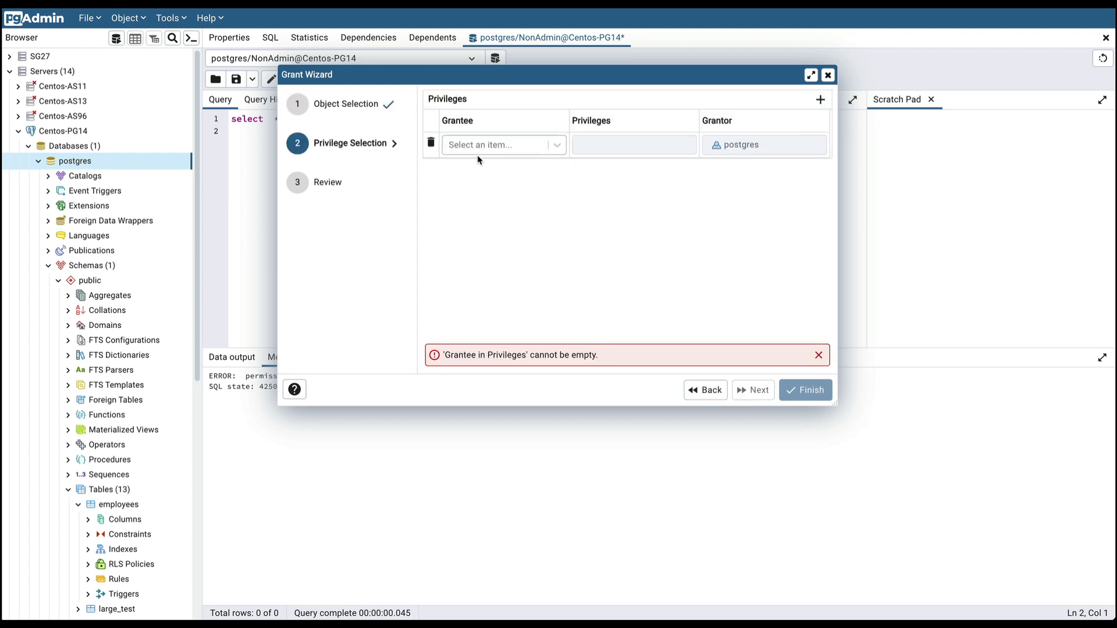
Choose NonAdmin as the grantee for the selected tables.
click(503, 144)
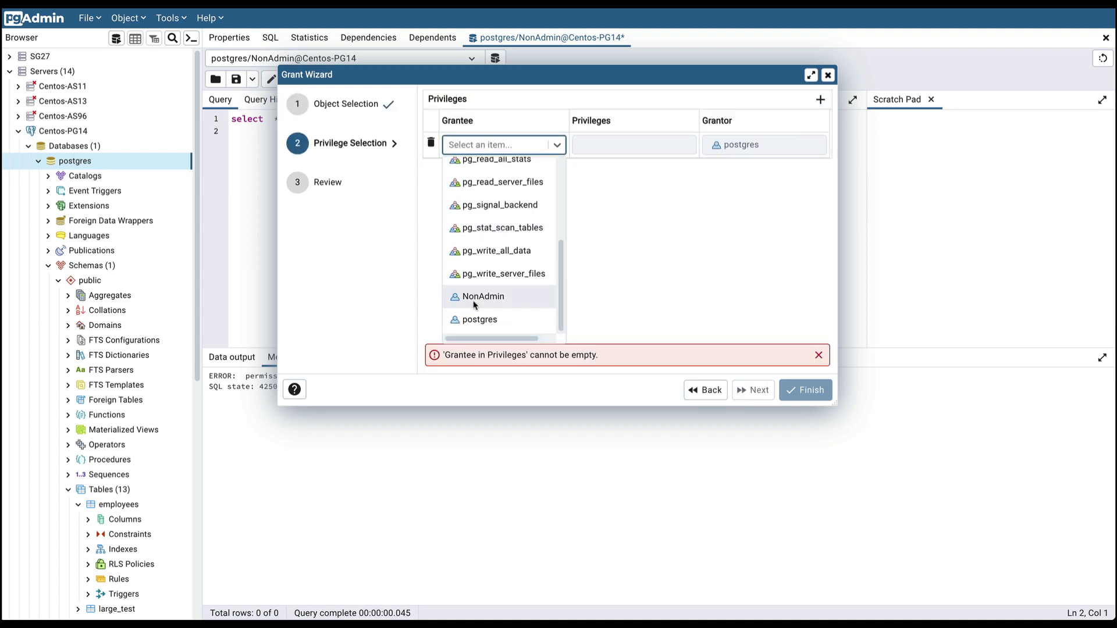
click(482, 297)
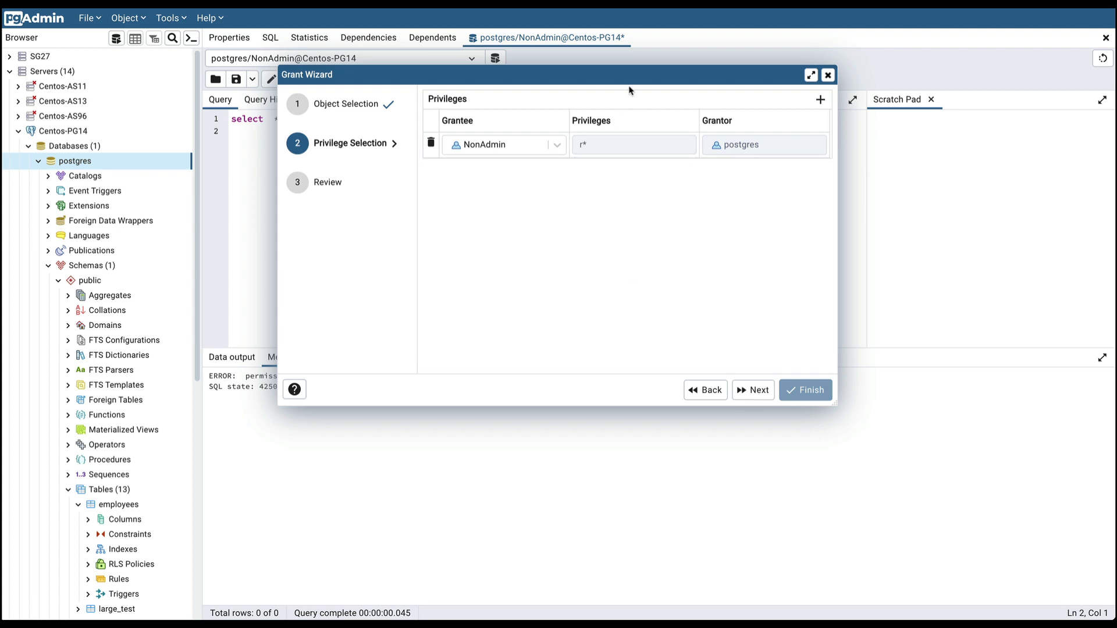
Add an extra grantee row, then delete it, leaving NonAdmin with SELECT plus grant option, and proceed to review.
click(820, 100)
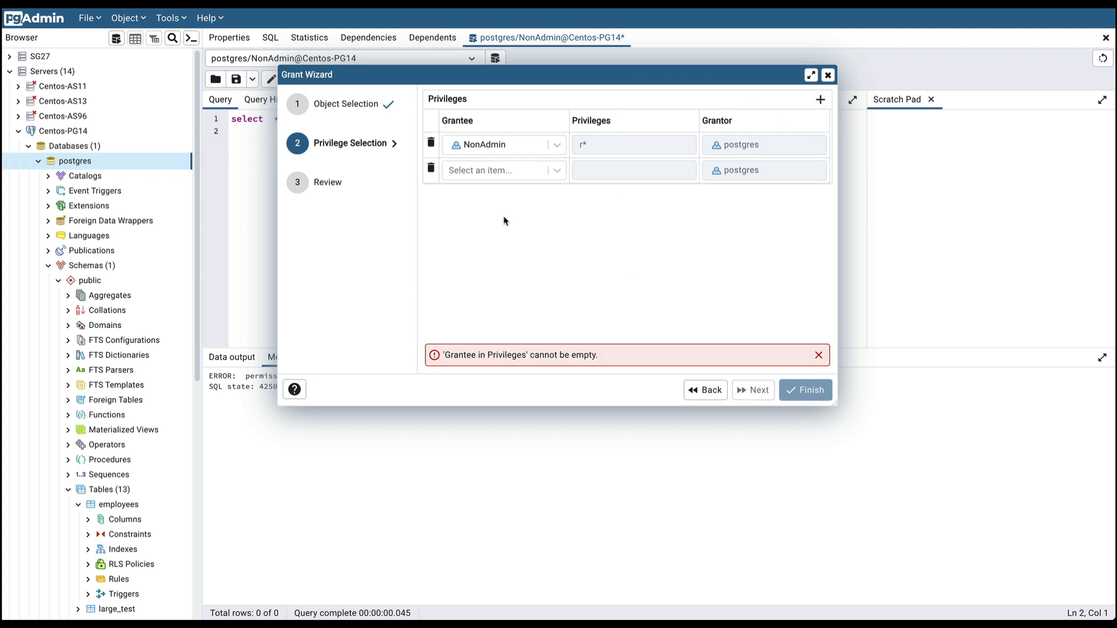
click(502, 170)
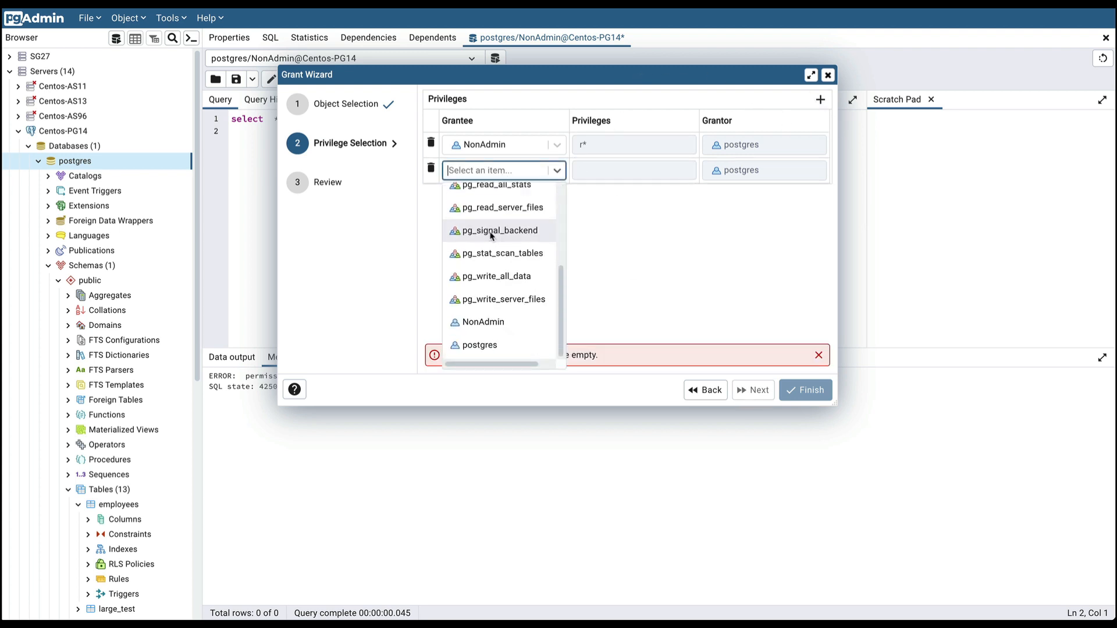
click(482, 321)
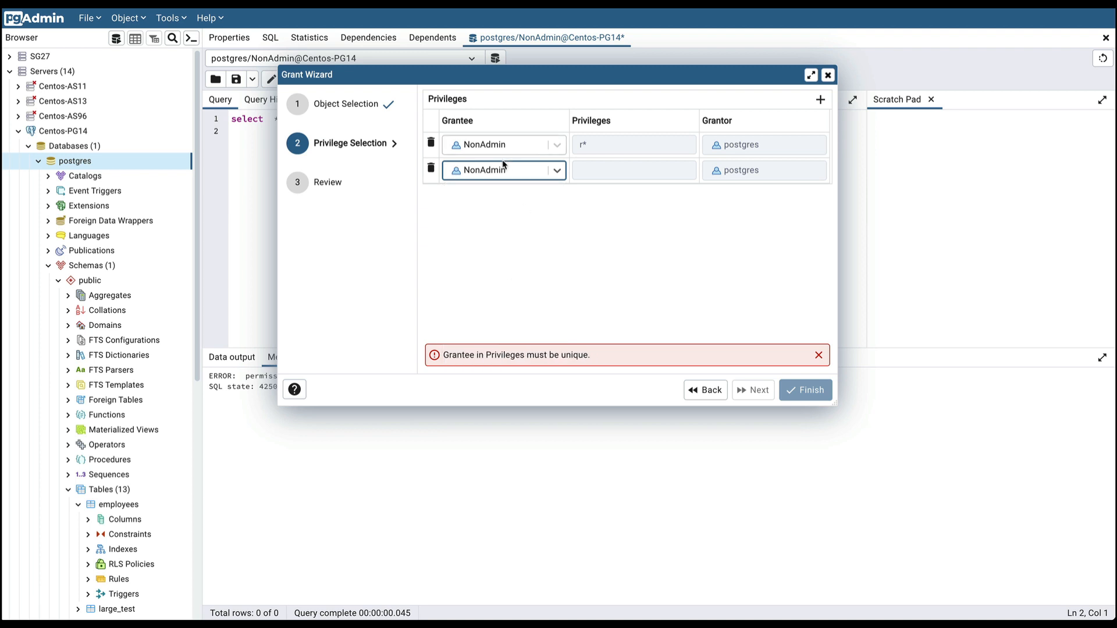
click(499, 170)
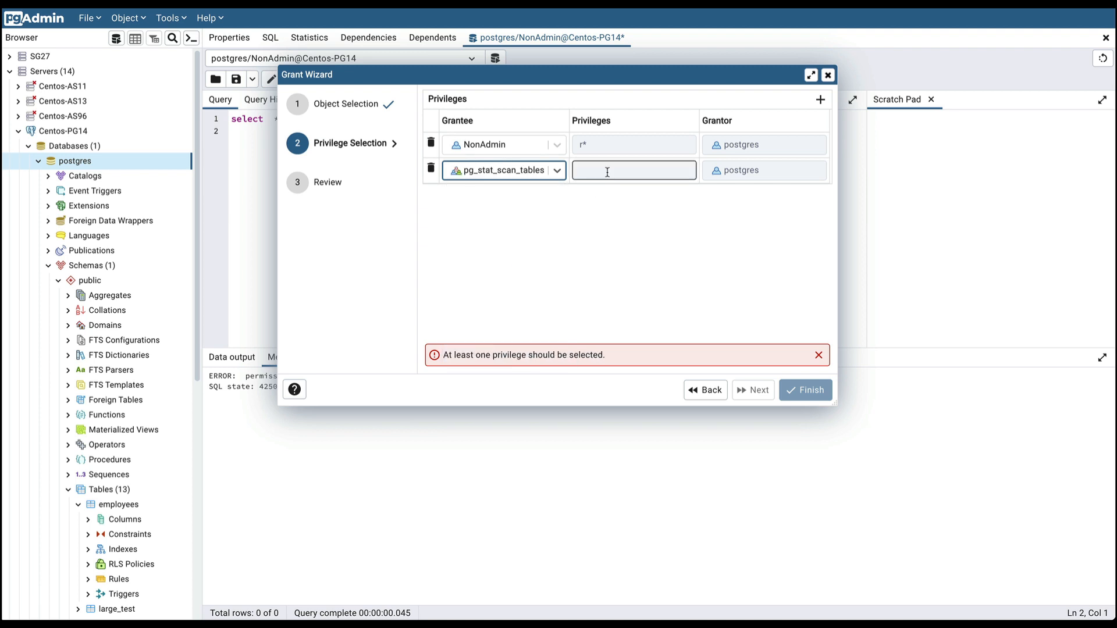
click(632, 170)
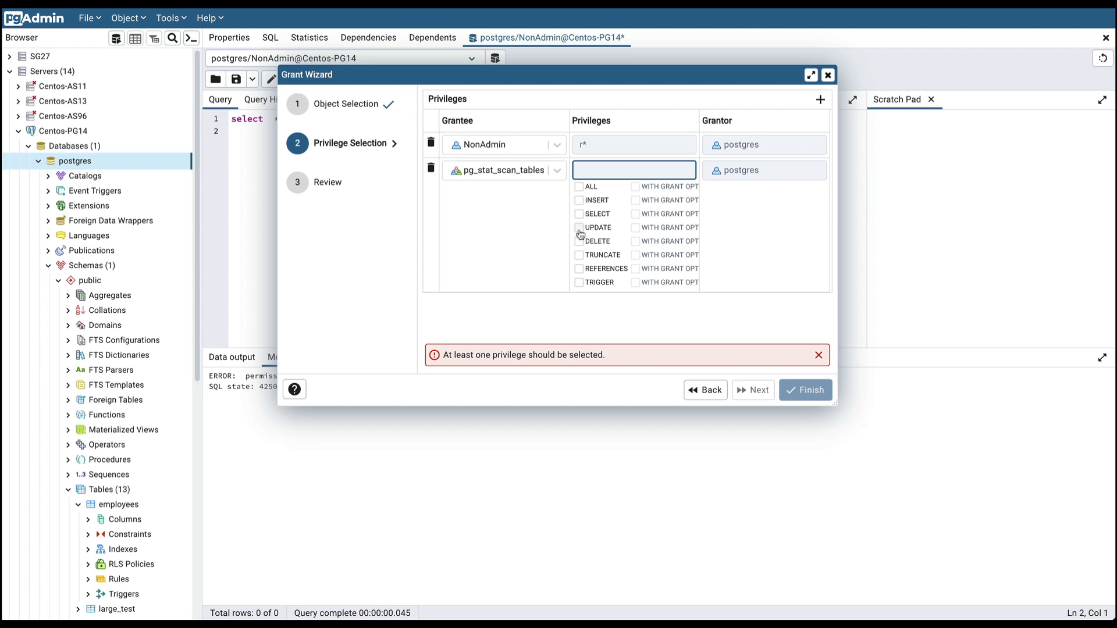
text(w)
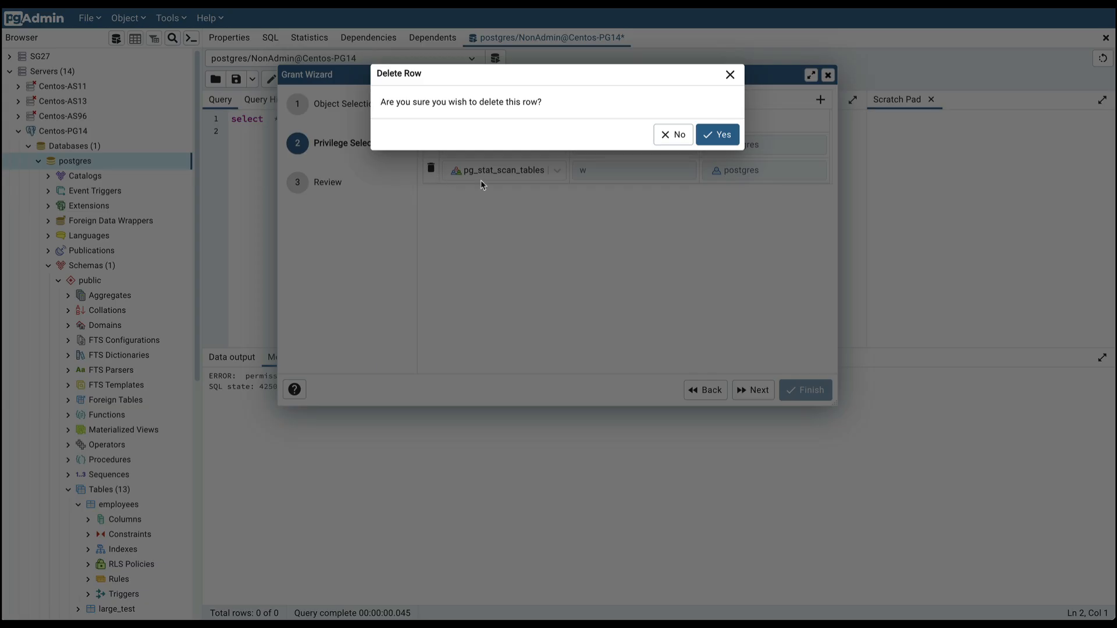
click(716, 135)
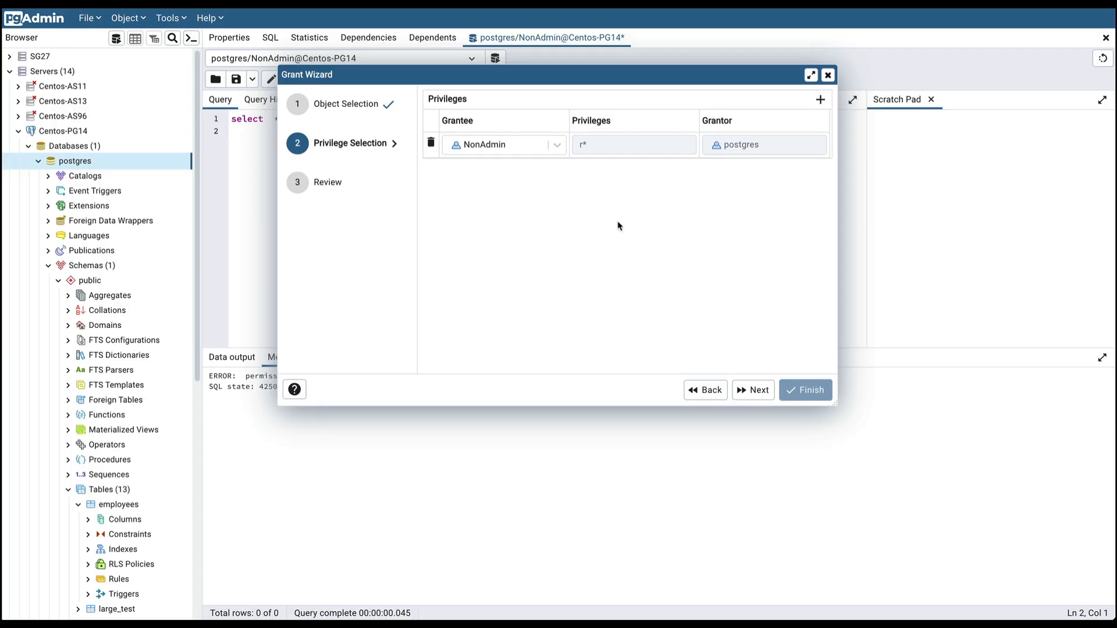
click(753, 390)
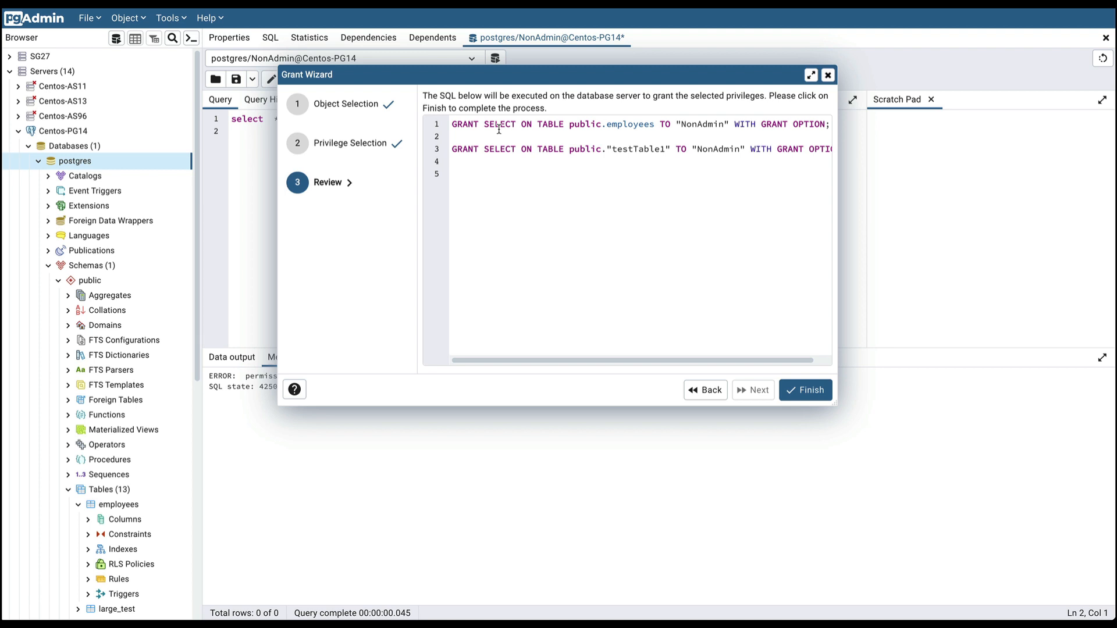
Review the GRANT SELECT WITH GRANT OPTION SQL and finish the wizard to execute it.
drag(530, 125, 651, 125)
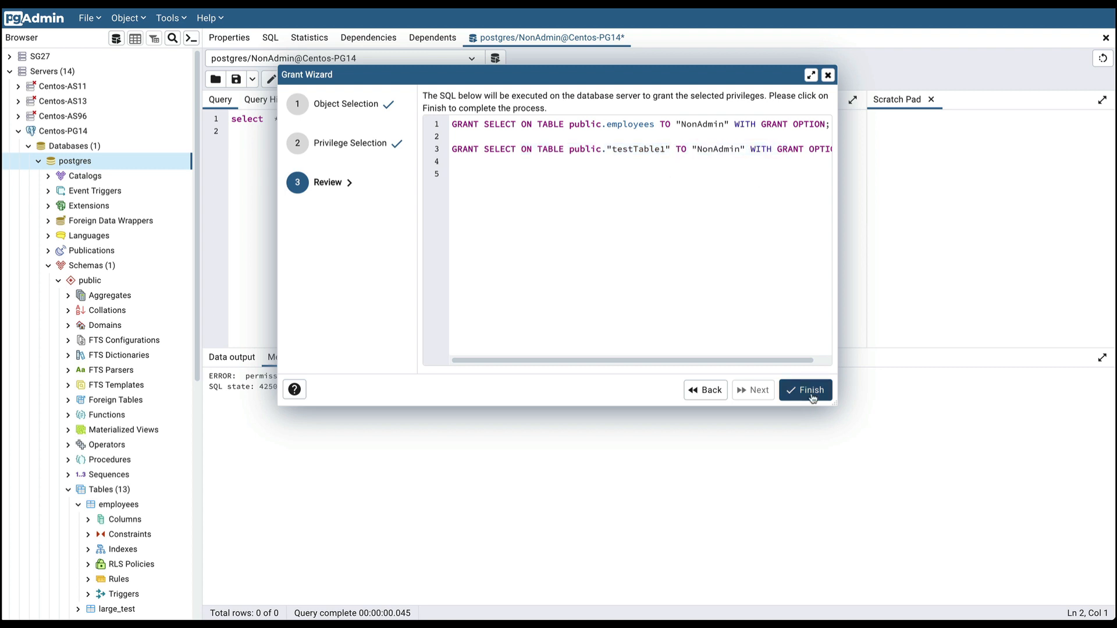
click(803, 390)
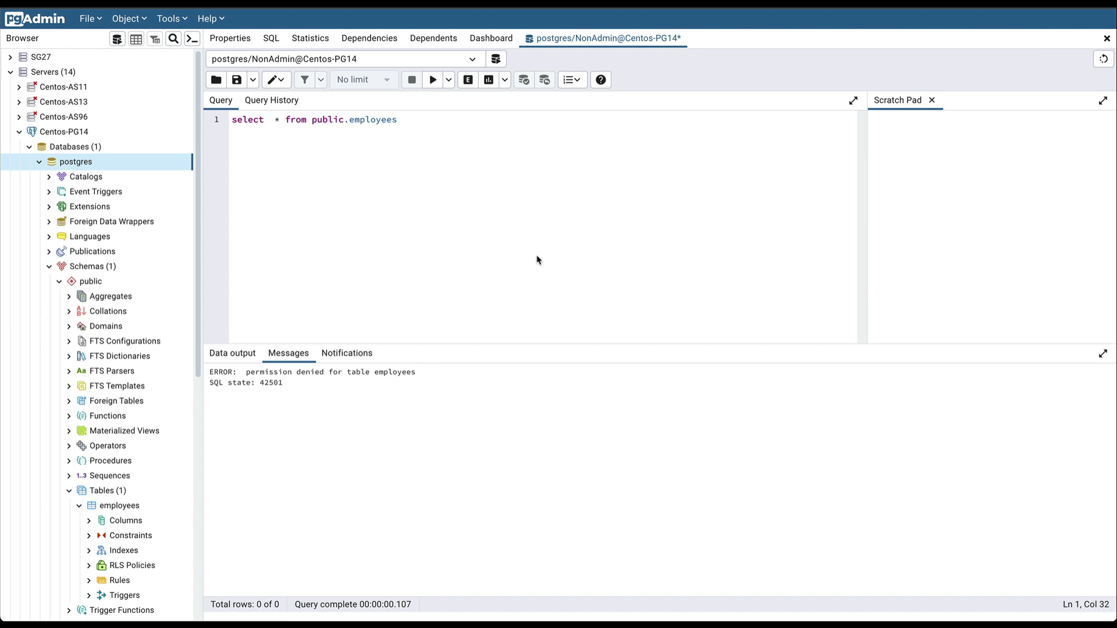
mouse_move(308, 223)
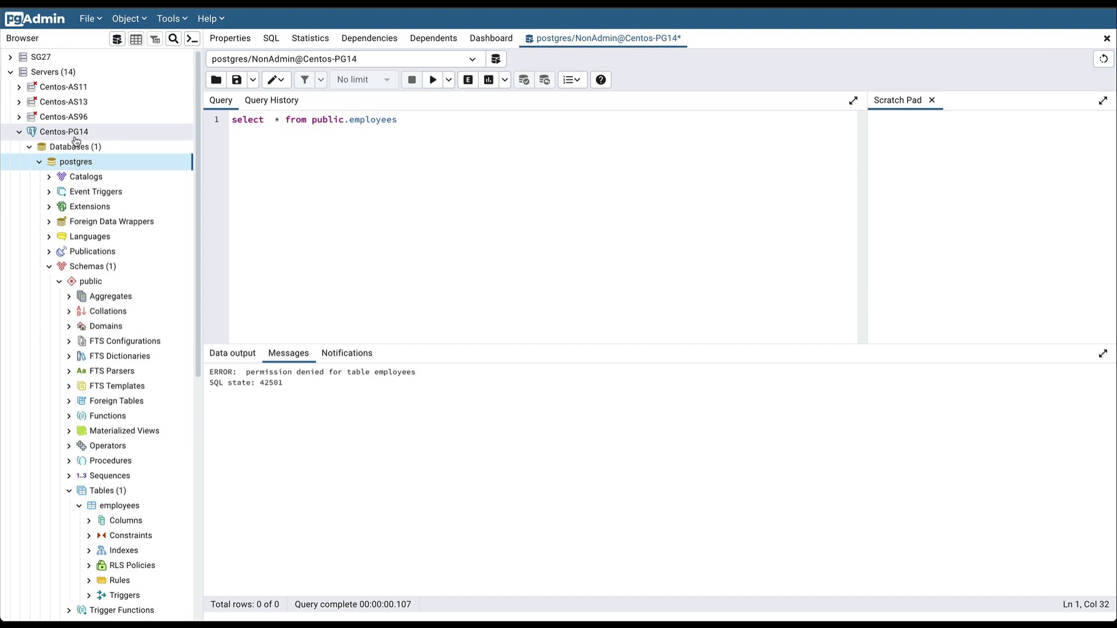
Disconnect from the Centos-PG14 server via its context menu.
right_click(63, 132)
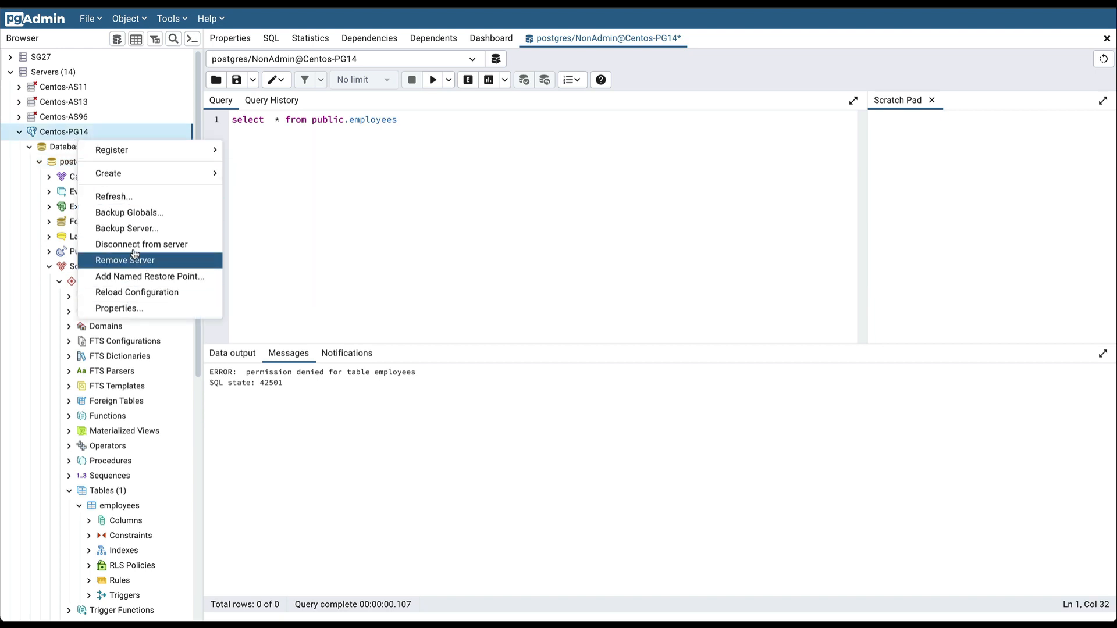
click(142, 243)
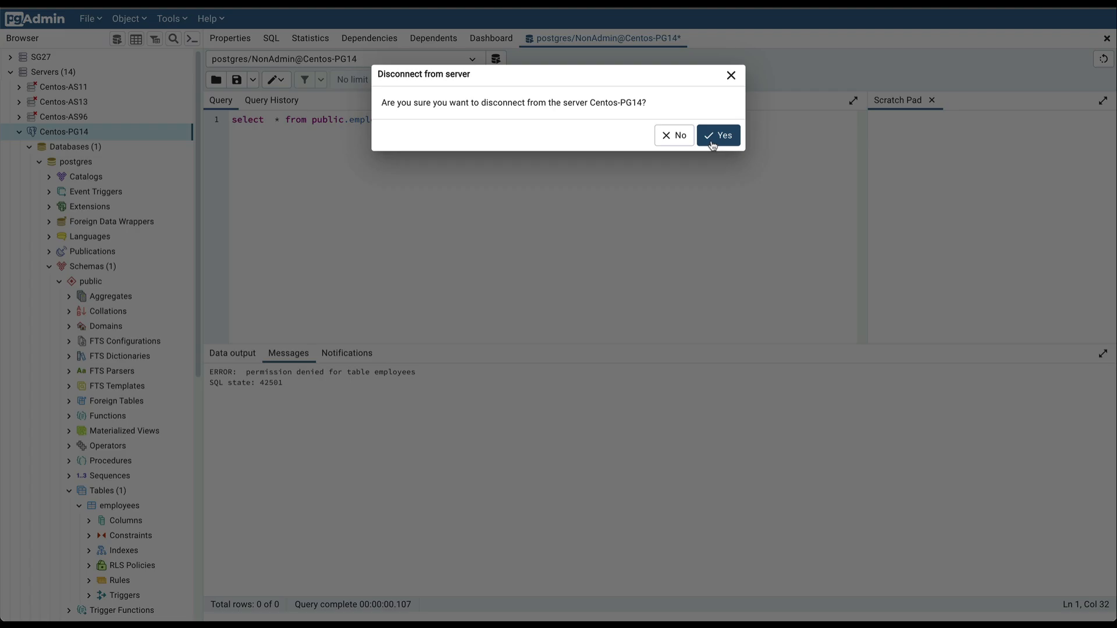
click(718, 135)
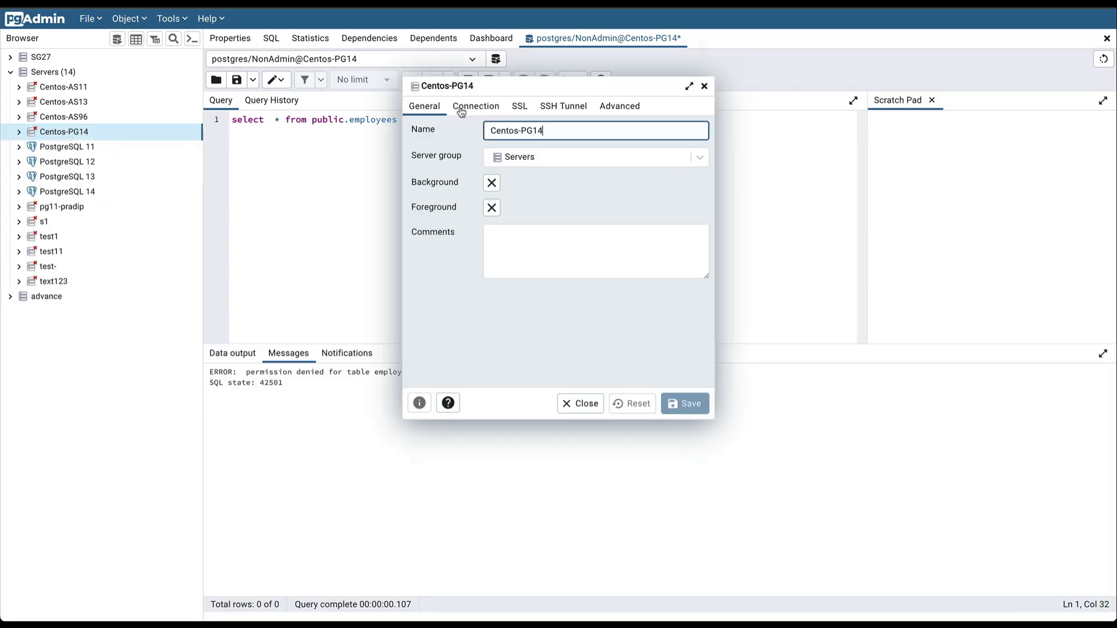
Change the connection username to NonAdmin, save, and reconnect with its password.
click(476, 105)
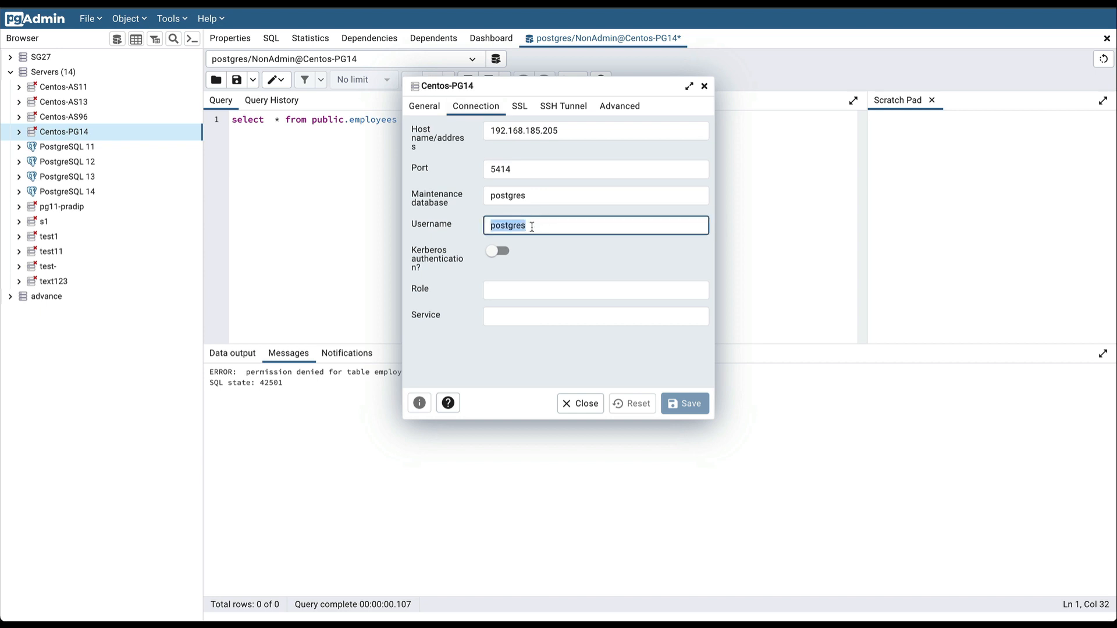
text(NonAdmin)
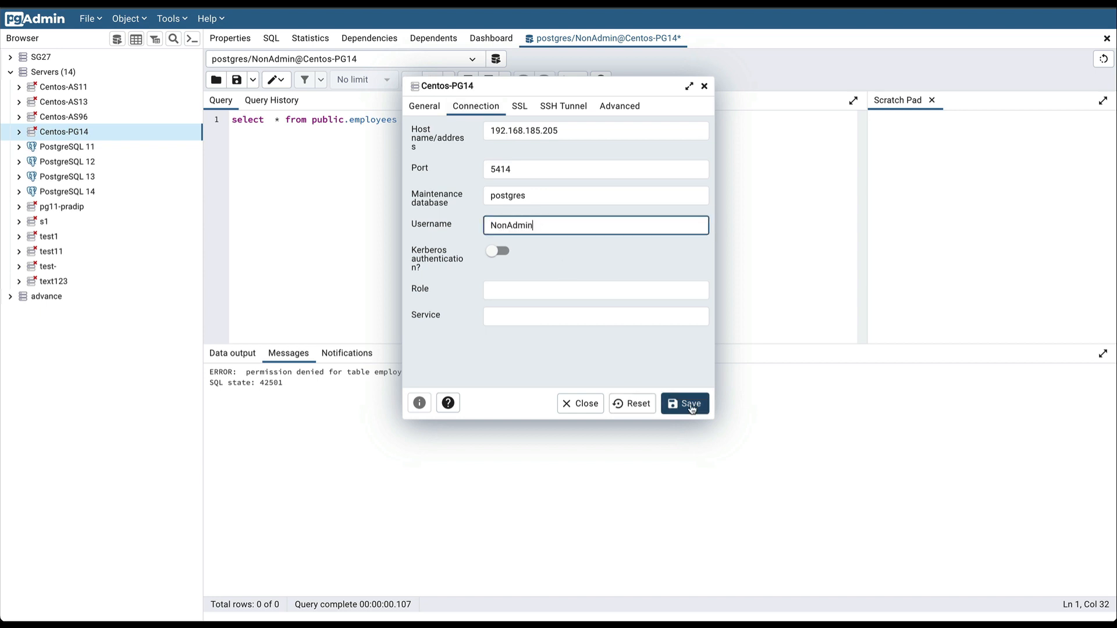
click(683, 403)
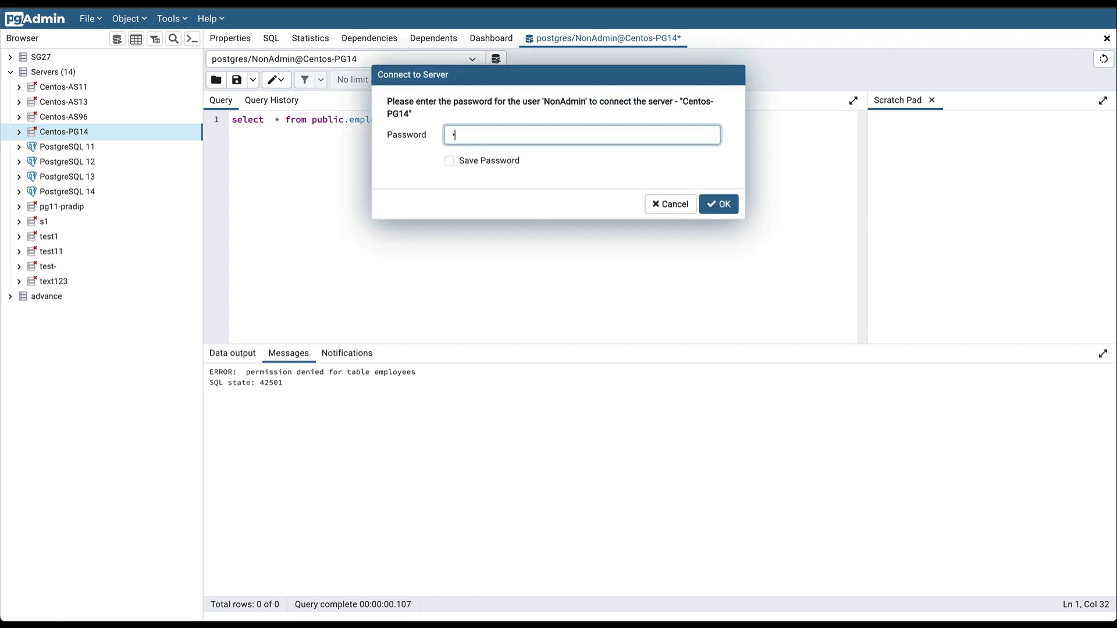
click(718, 203)
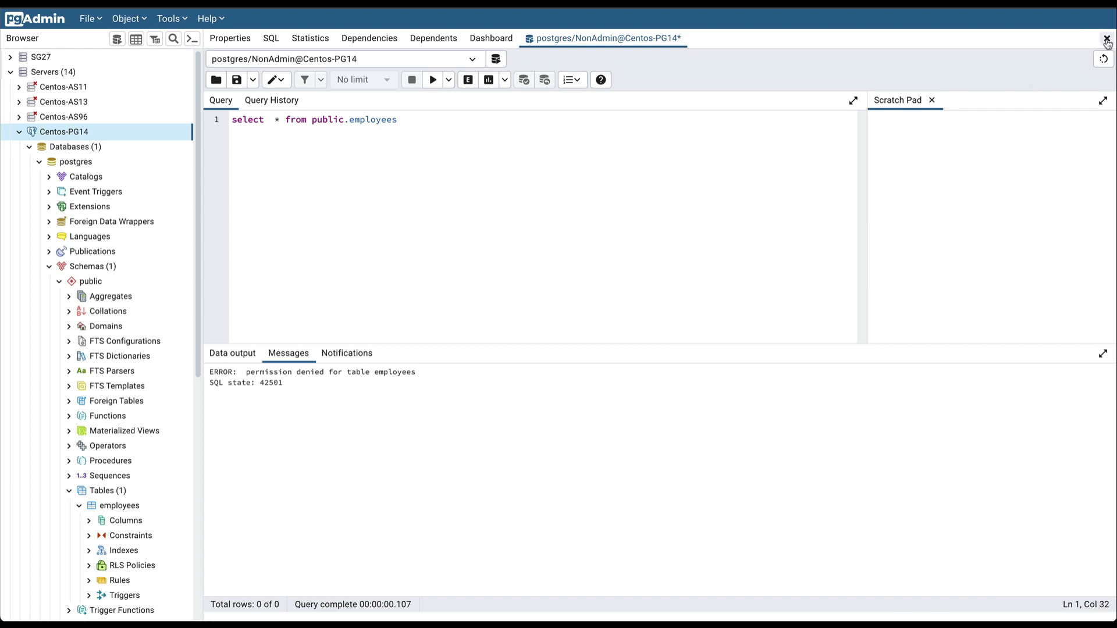
Close the old query tab without saving and start a fresh Query Tool on postgres as NonAdmin.
click(1105, 38)
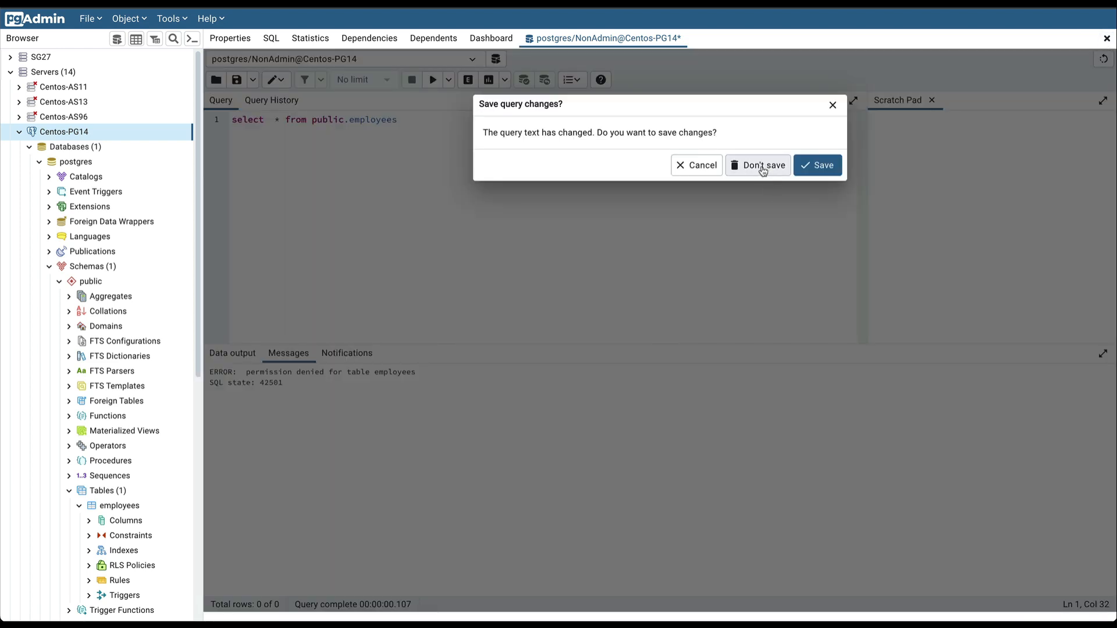
click(757, 164)
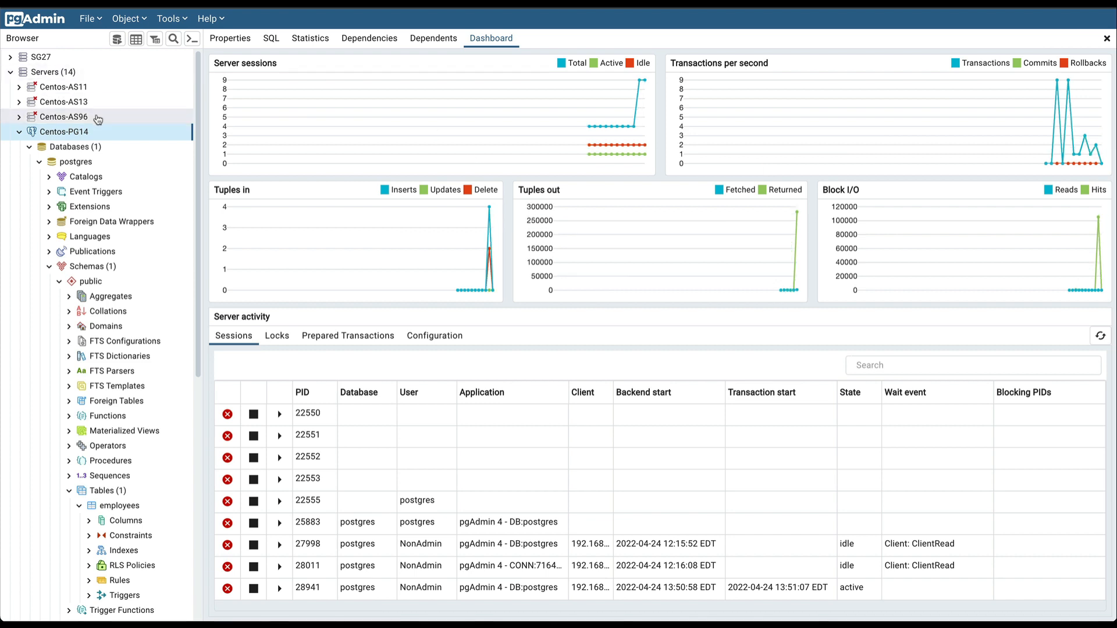
click(74, 161)
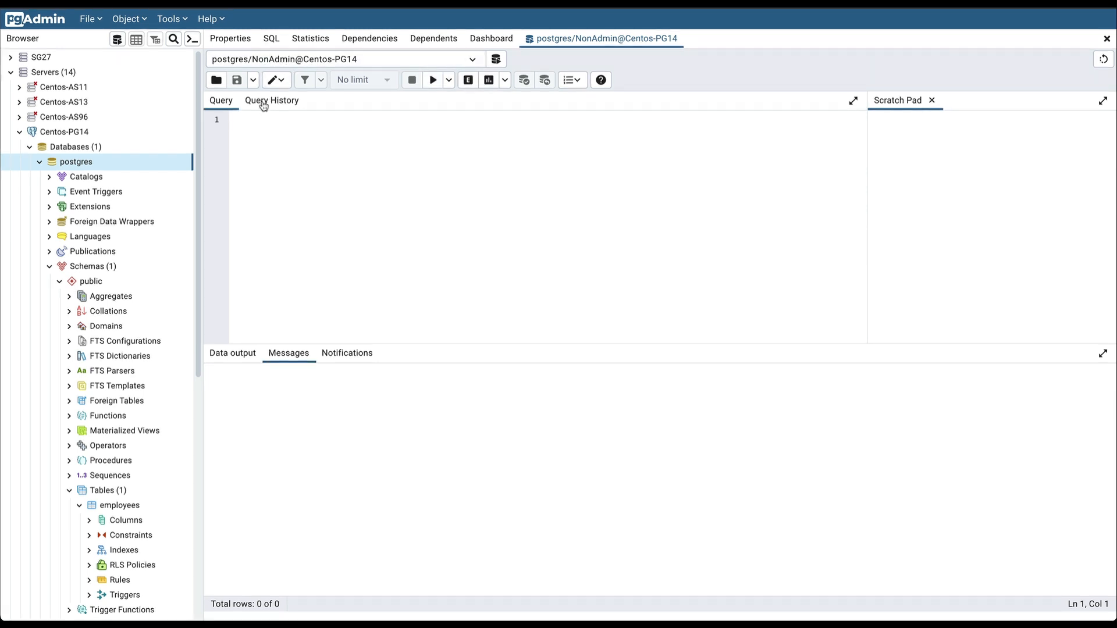
Restore select * from public.employees from Query History and run it, returning the two rows.
click(271, 100)
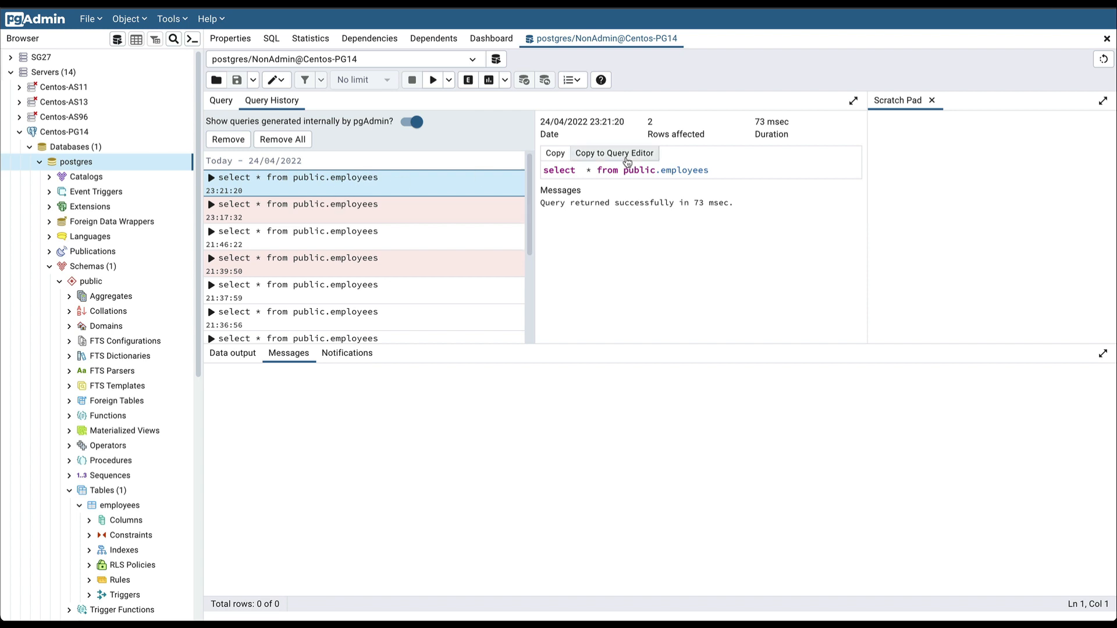
click(613, 154)
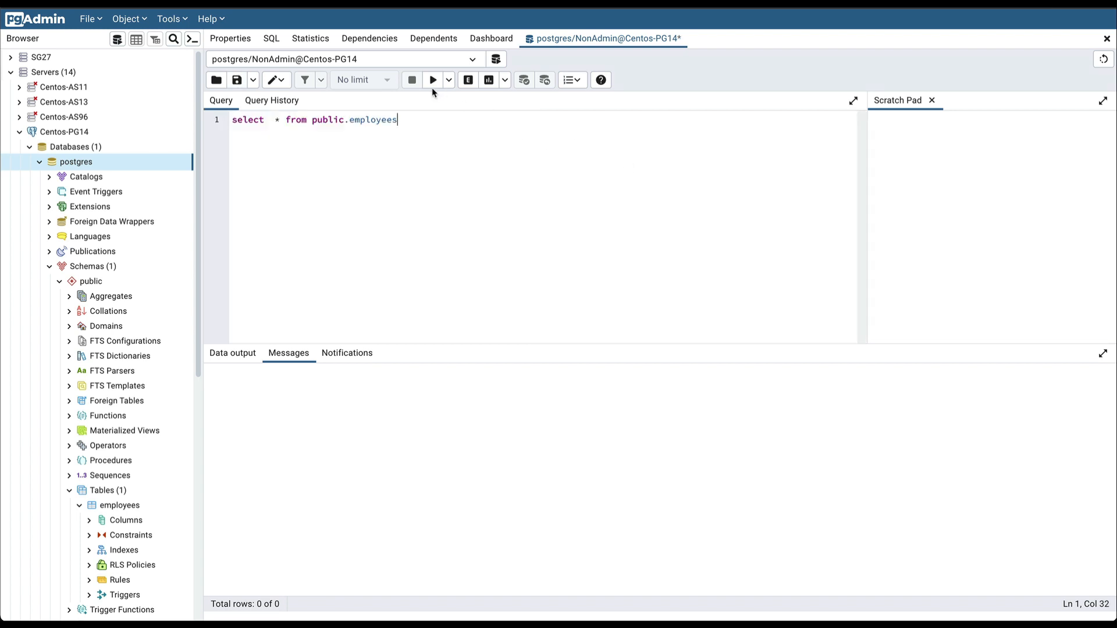
click(433, 80)
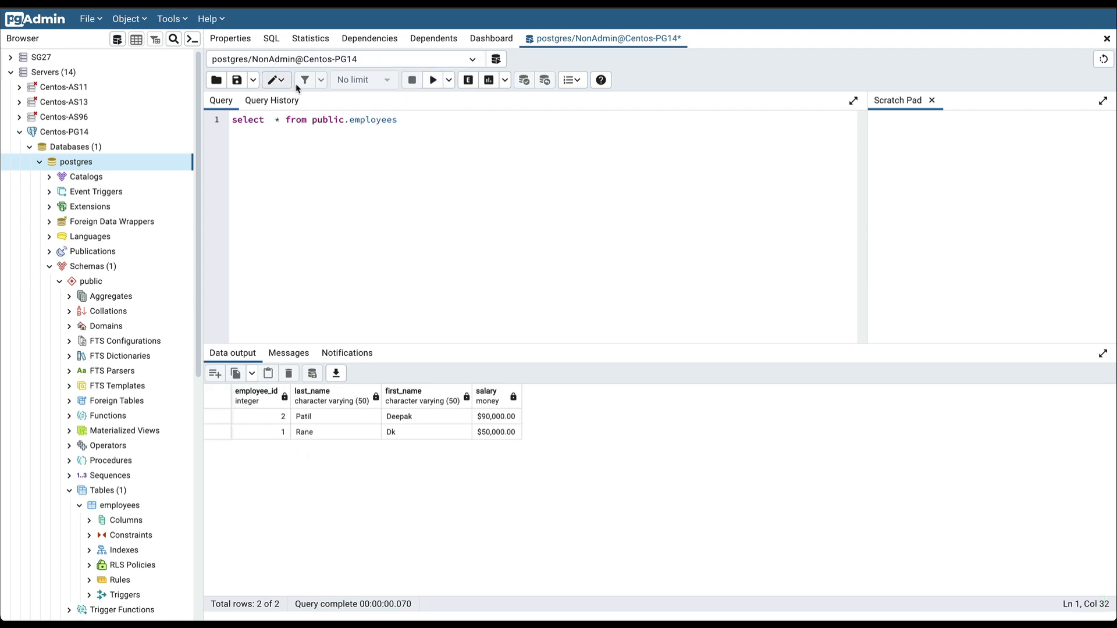
mouse_move(360, 371)
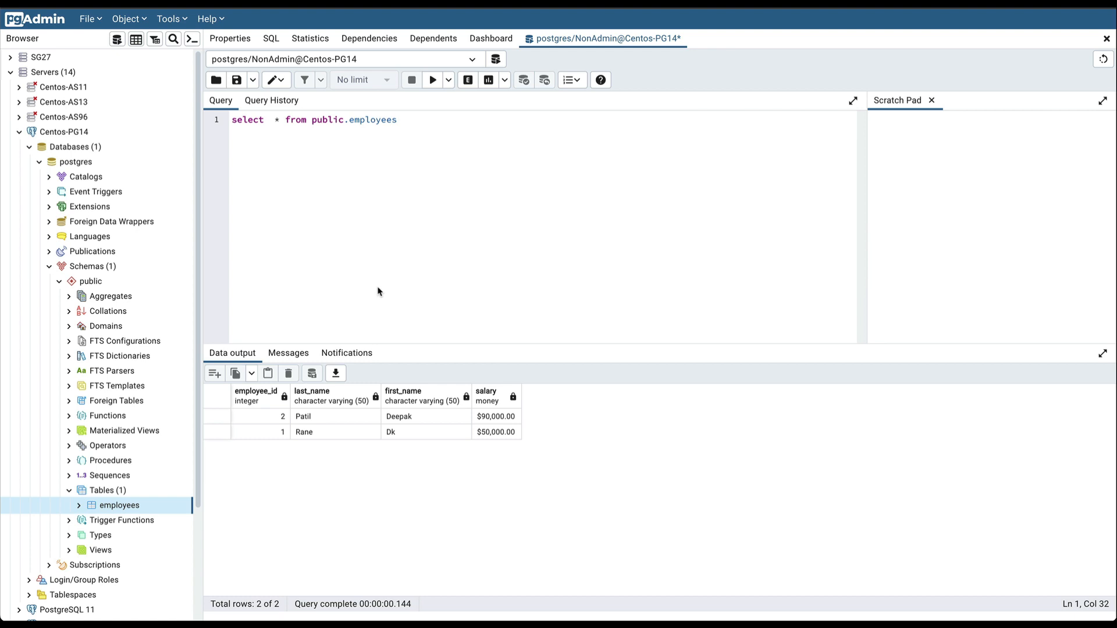
mouse_move(292, 488)
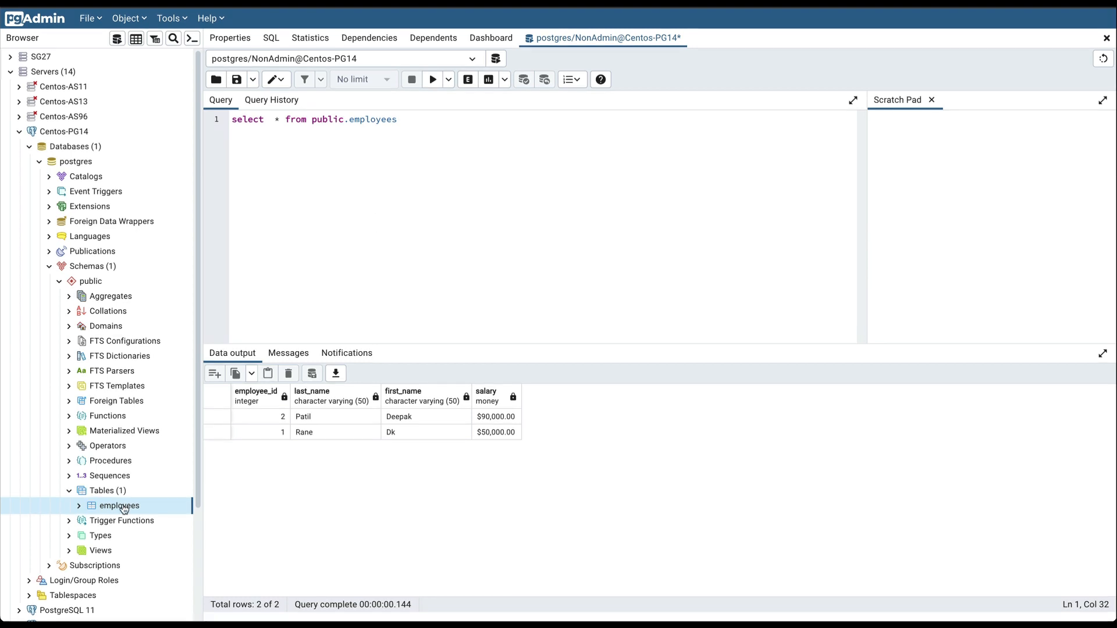
right_click(118, 506)
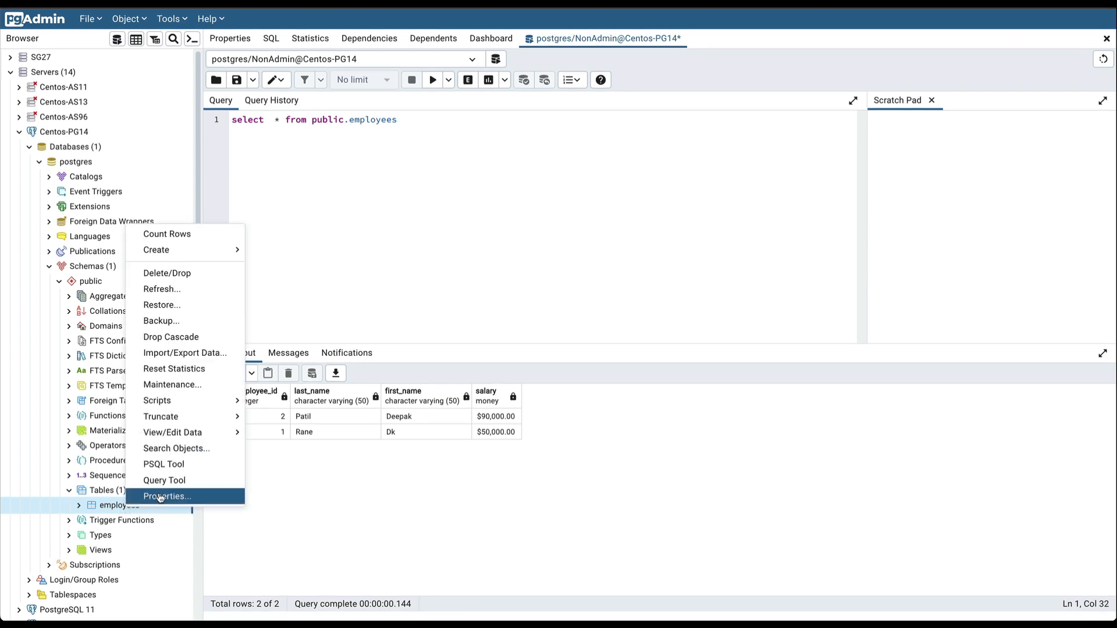
click(167, 497)
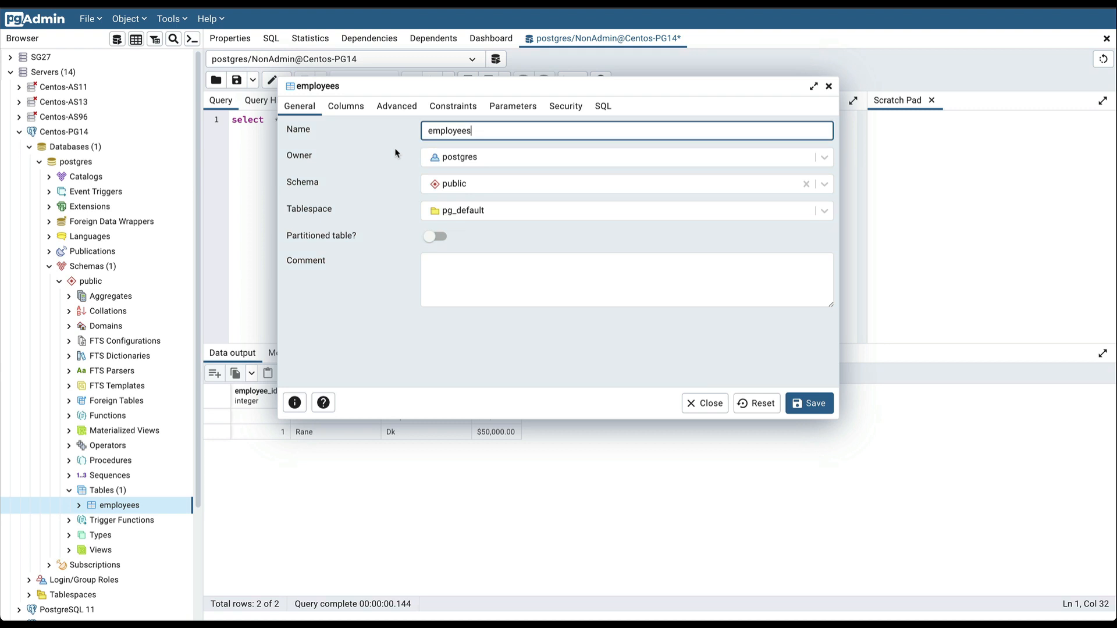
mouse_move(563, 106)
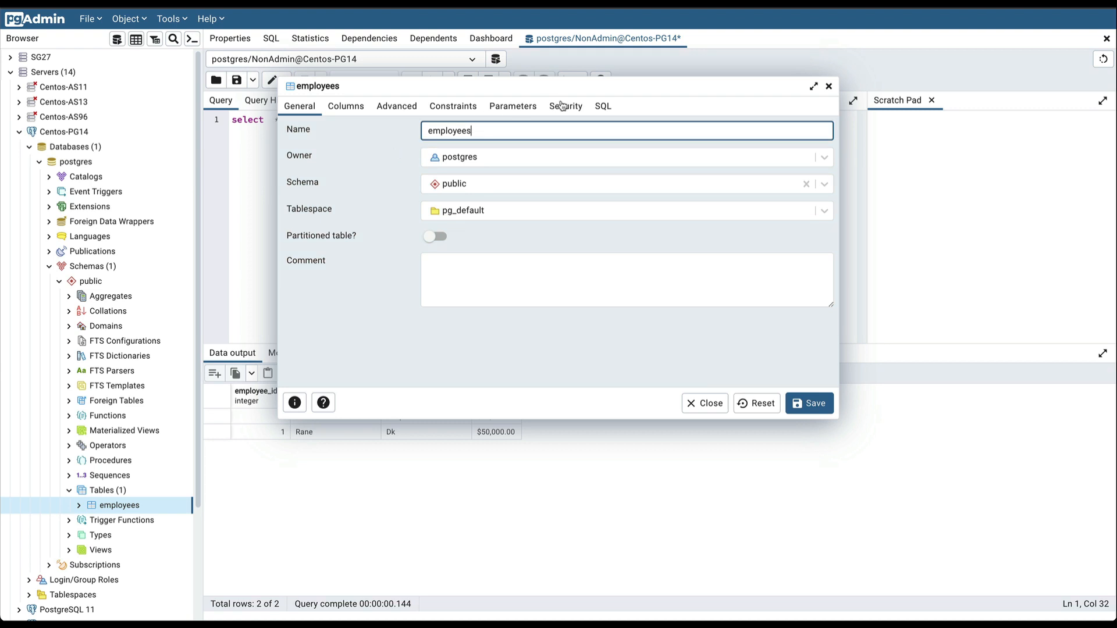
click(565, 106)
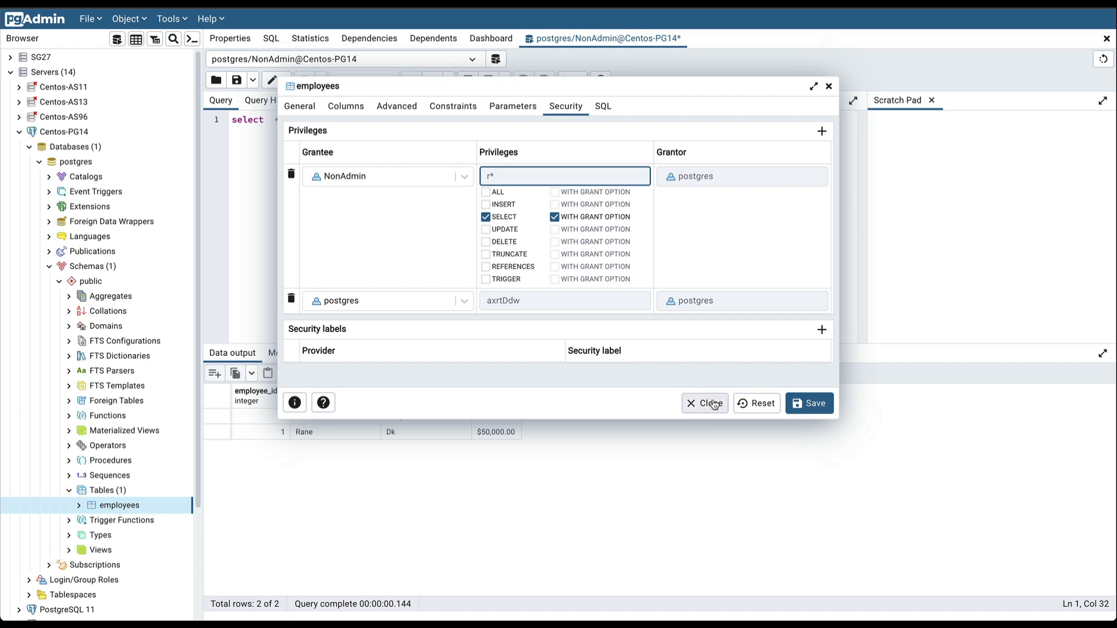
click(703, 404)
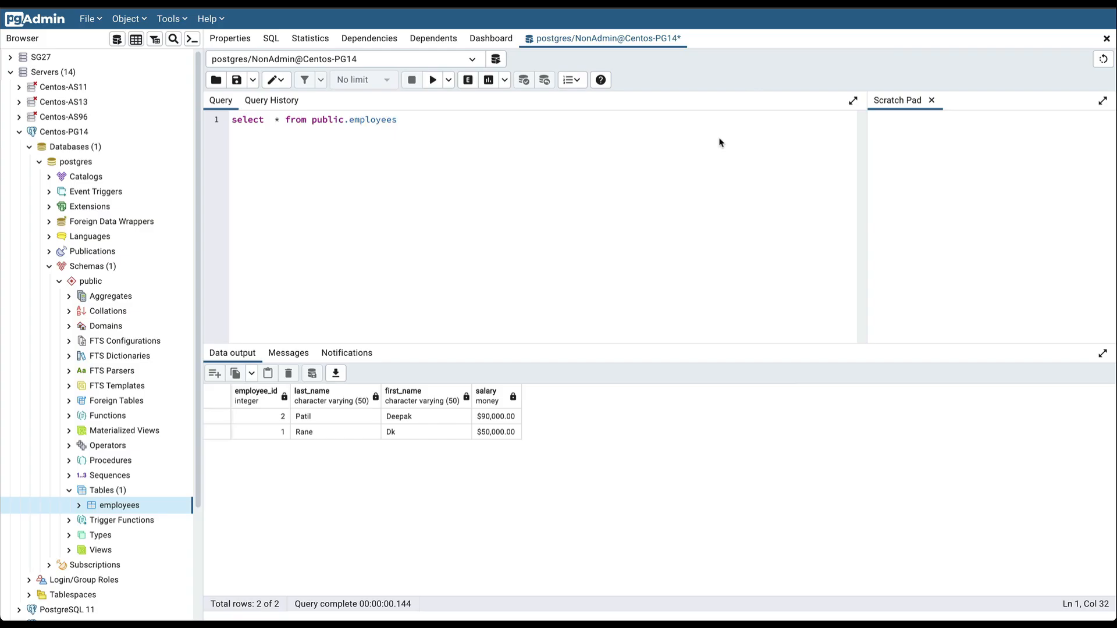